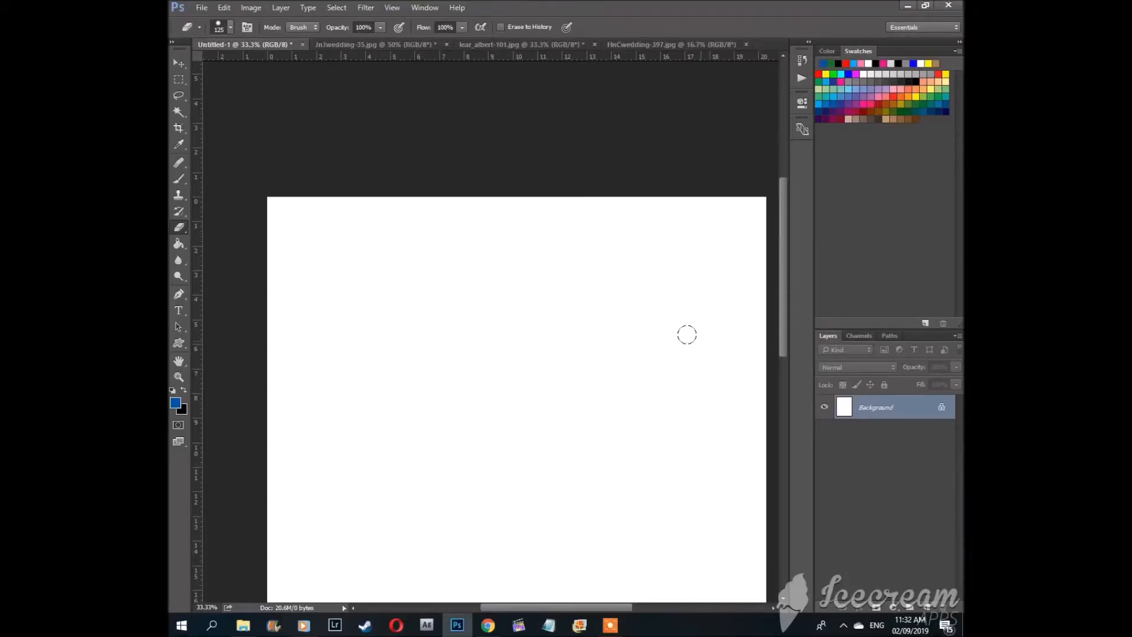
mouse_move(555, 285)
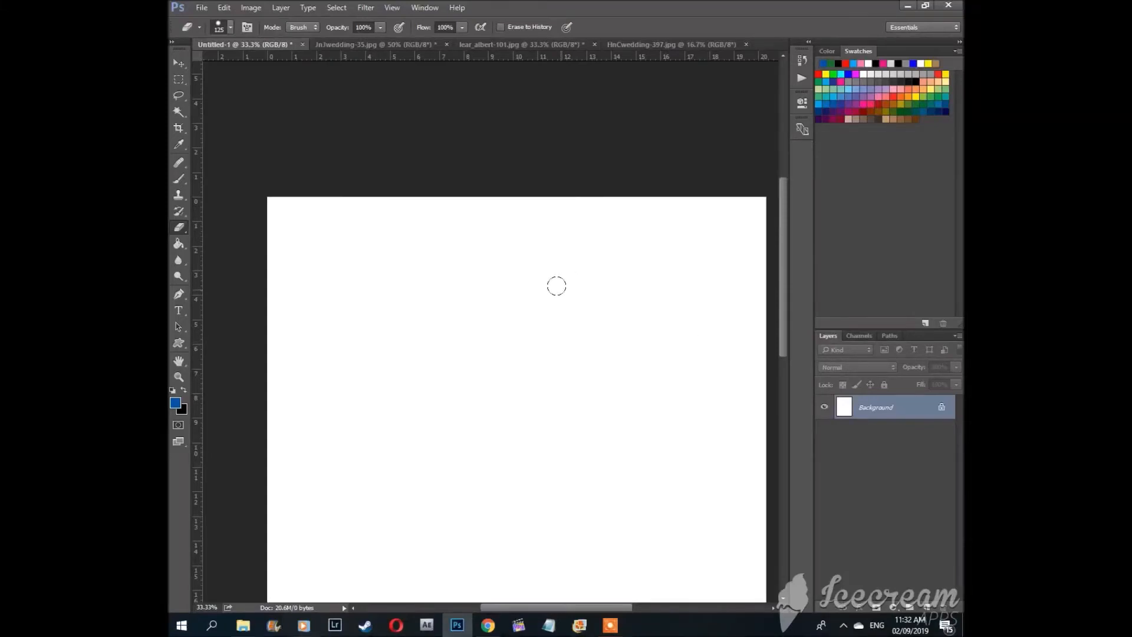
mouse_move(583, 304)
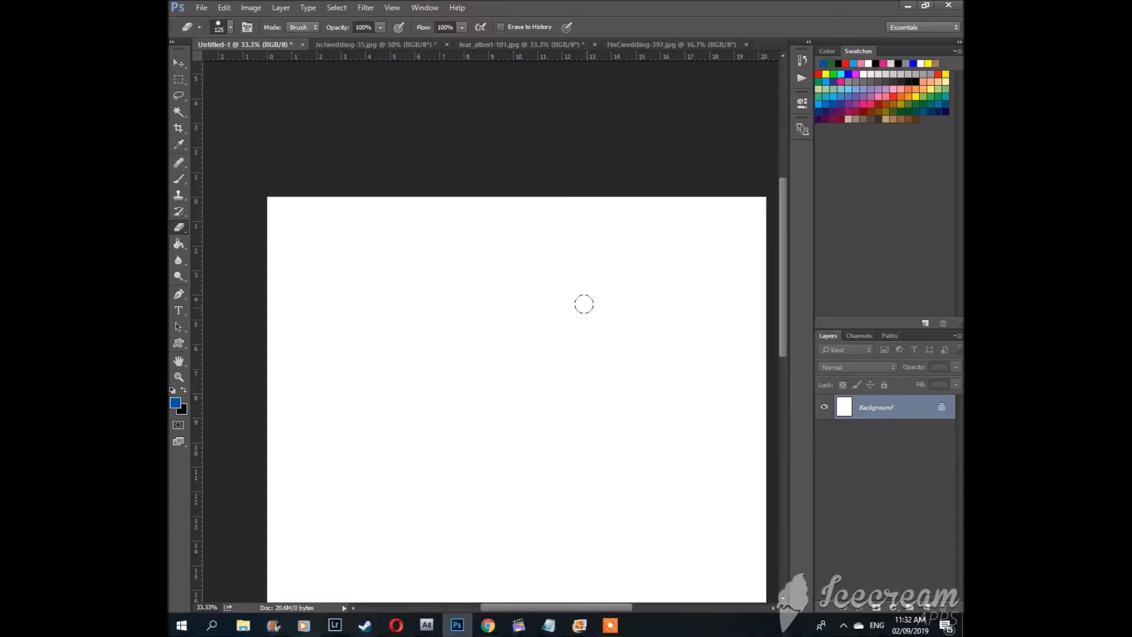
mouse_move(371, 286)
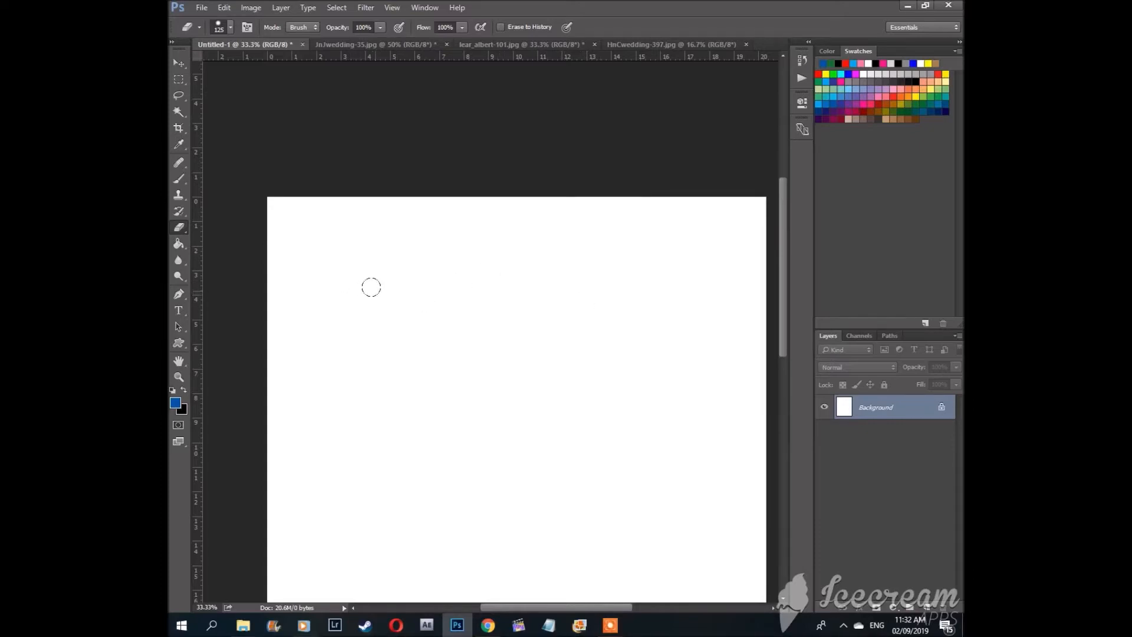
mouse_move(382, 295)
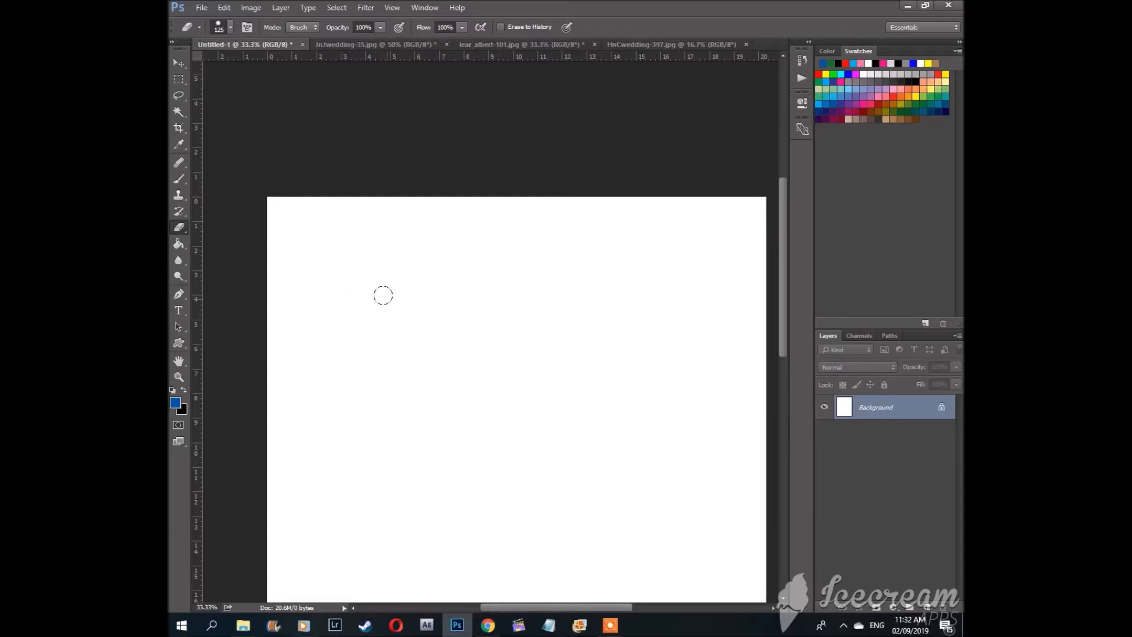
mouse_move(372, 282)
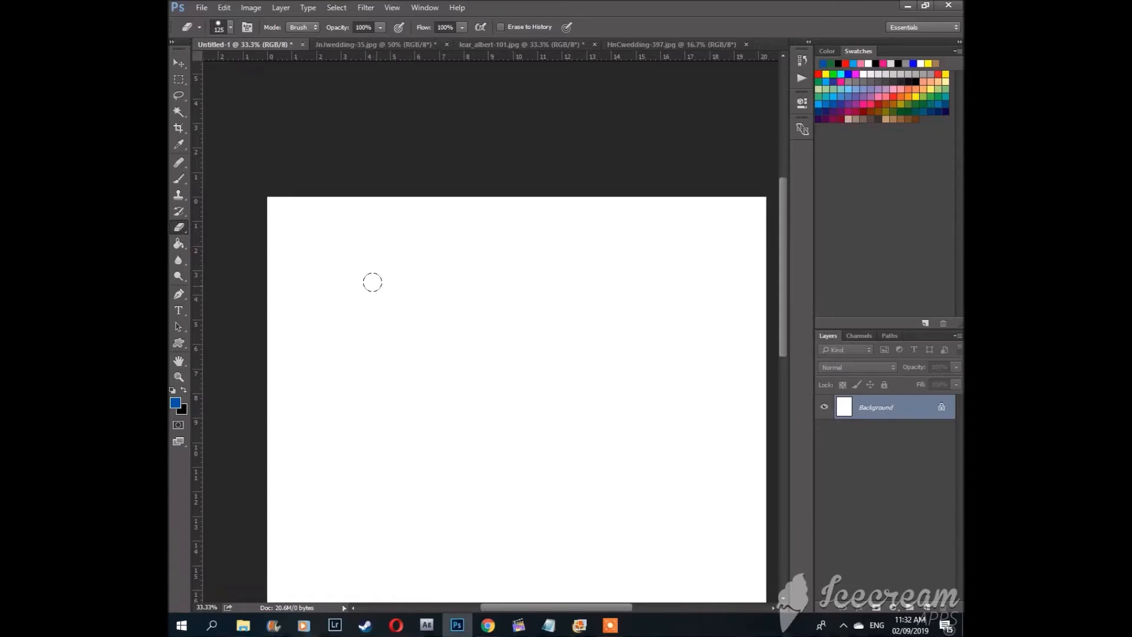
Step: Start a text box with the Horizontal Type tool and set its font to Arial Black
click(178, 310)
text(arial blck)
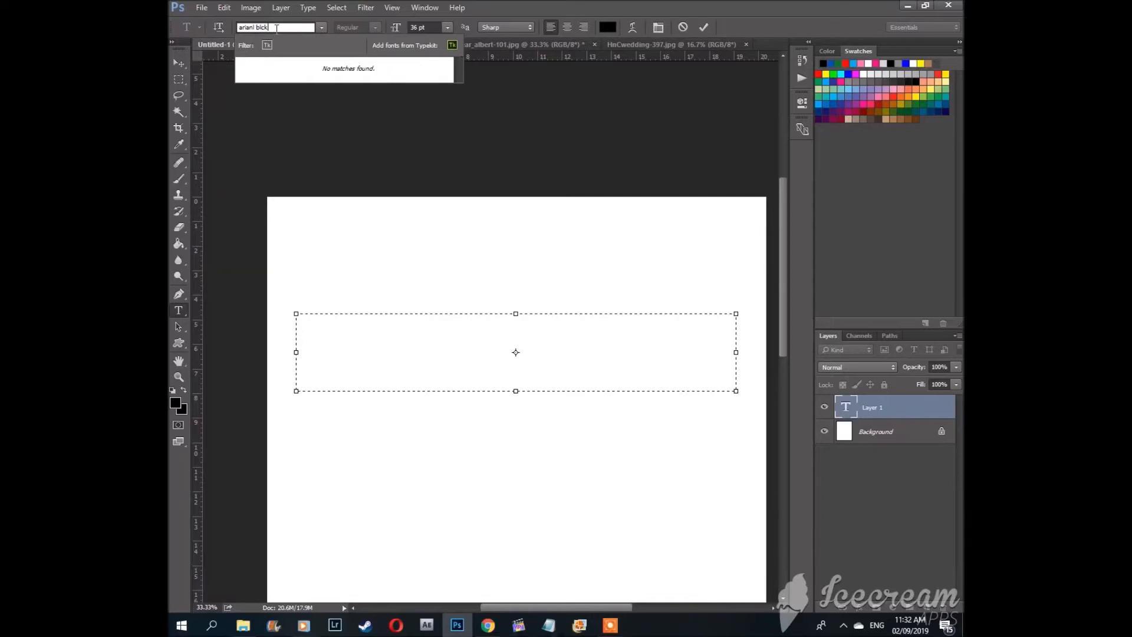
key(Backspace)
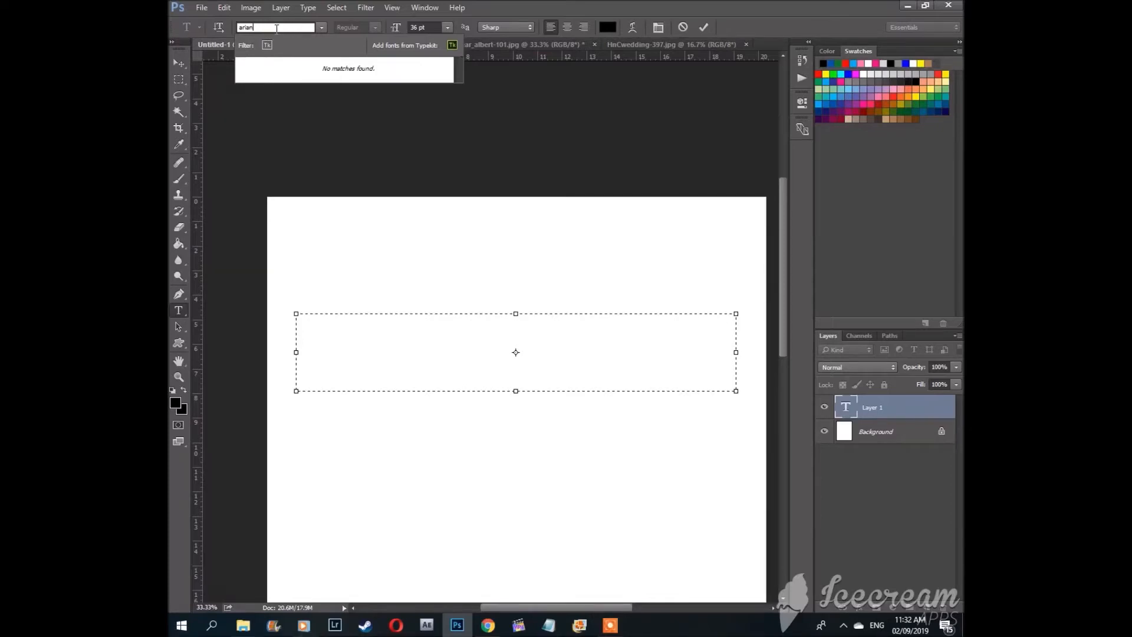
text(arial)
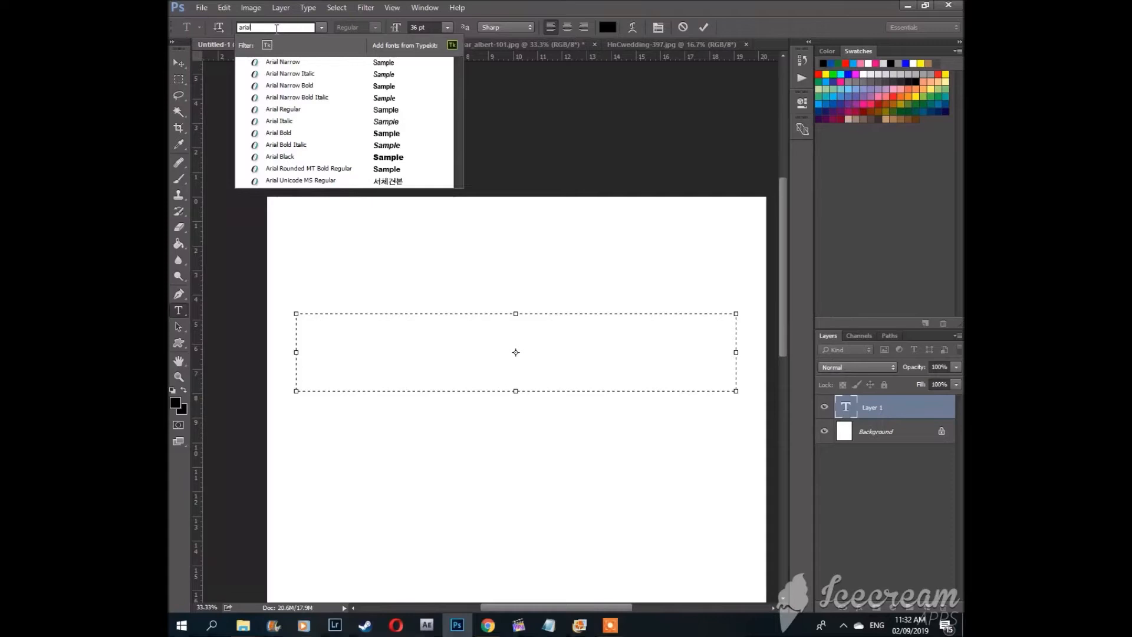
click(289, 156)
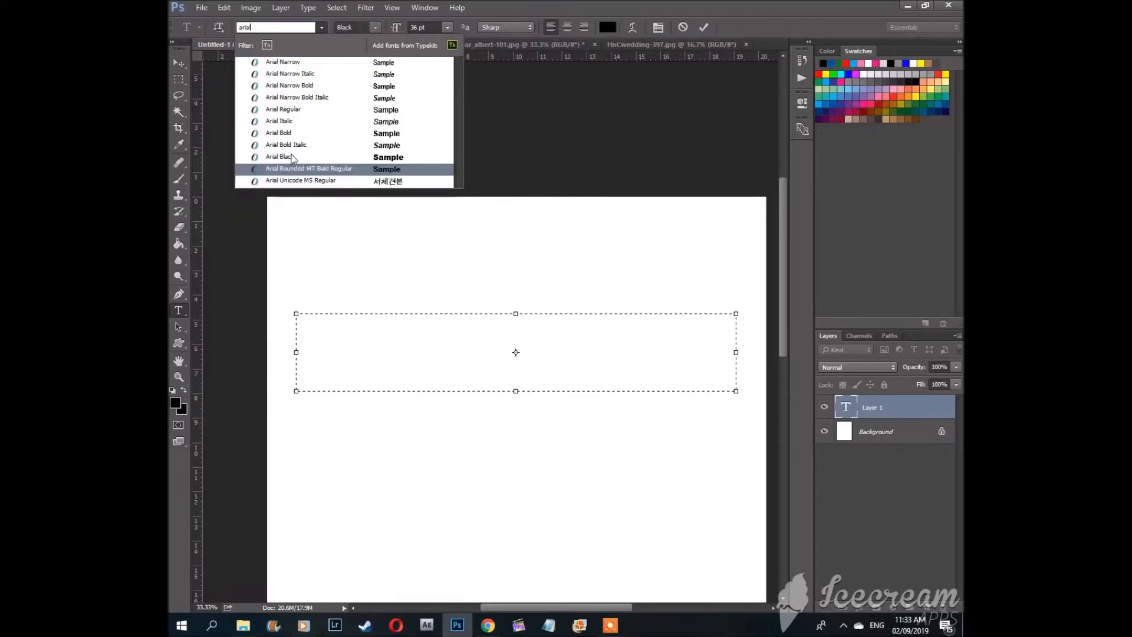
click(278, 156)
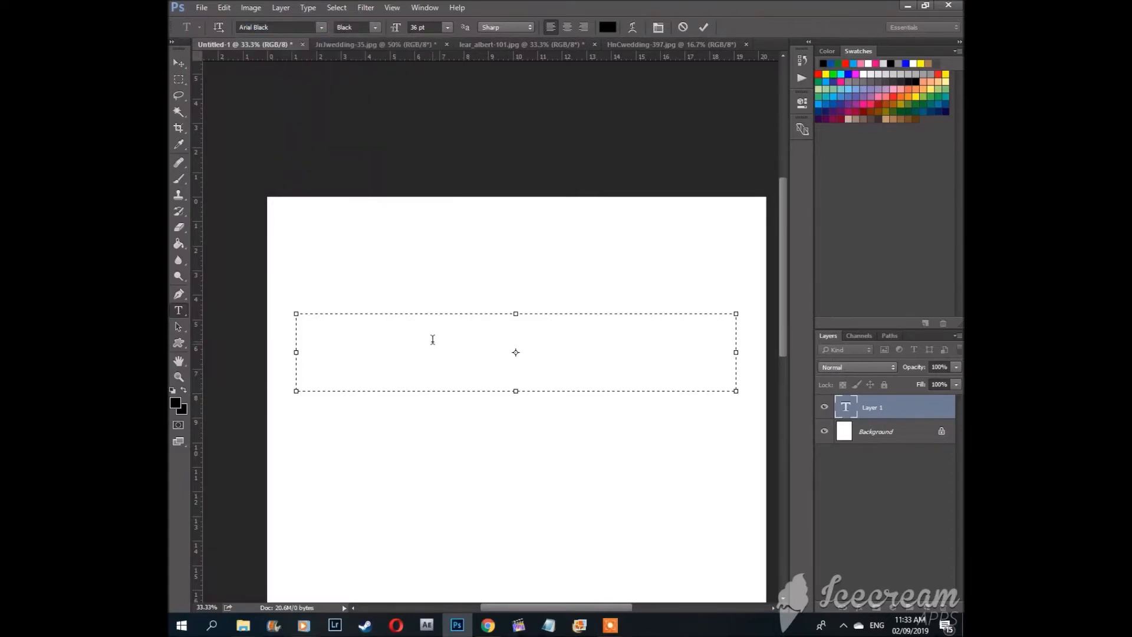
text(J)
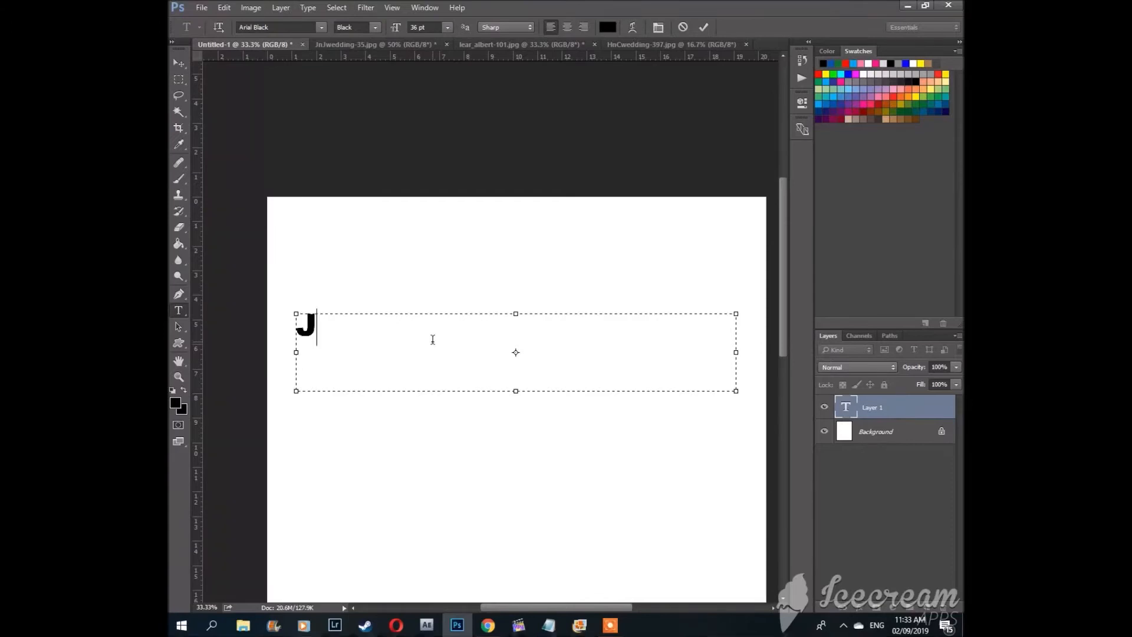
text(EM A)
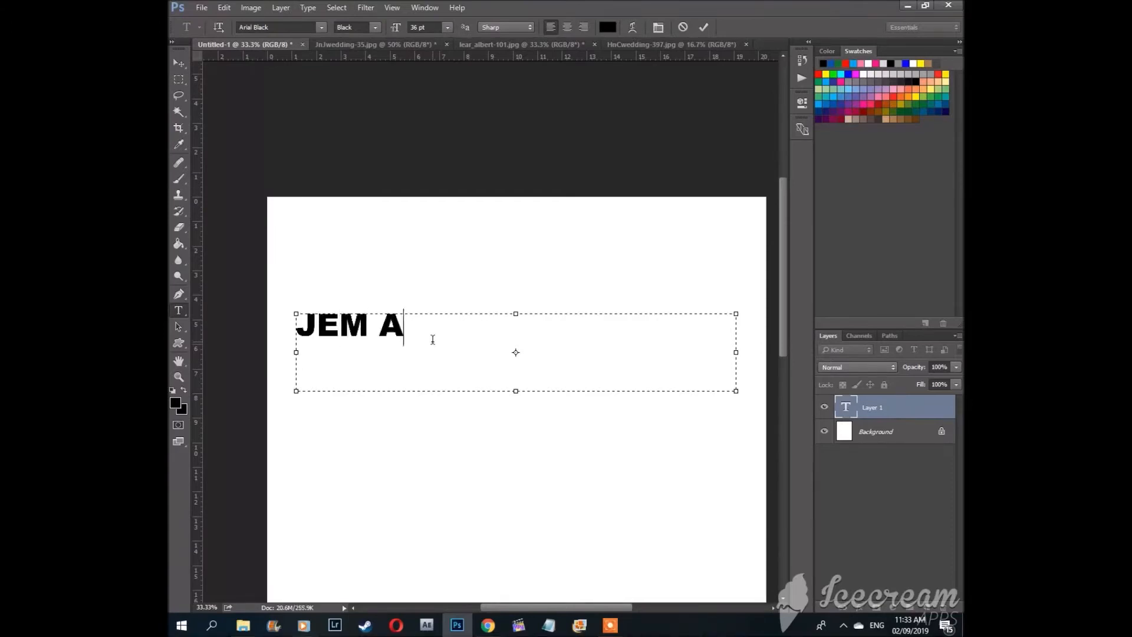
text(DRIANO)
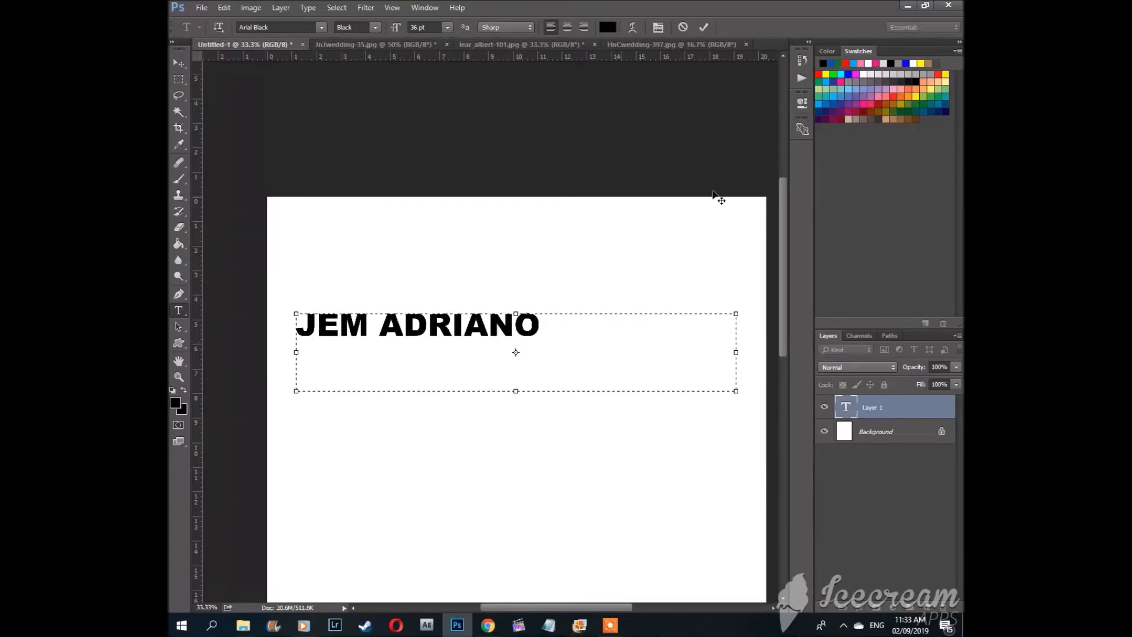
Step: Commit the name text and scale it with Free Transform to about 181%
click(540, 326)
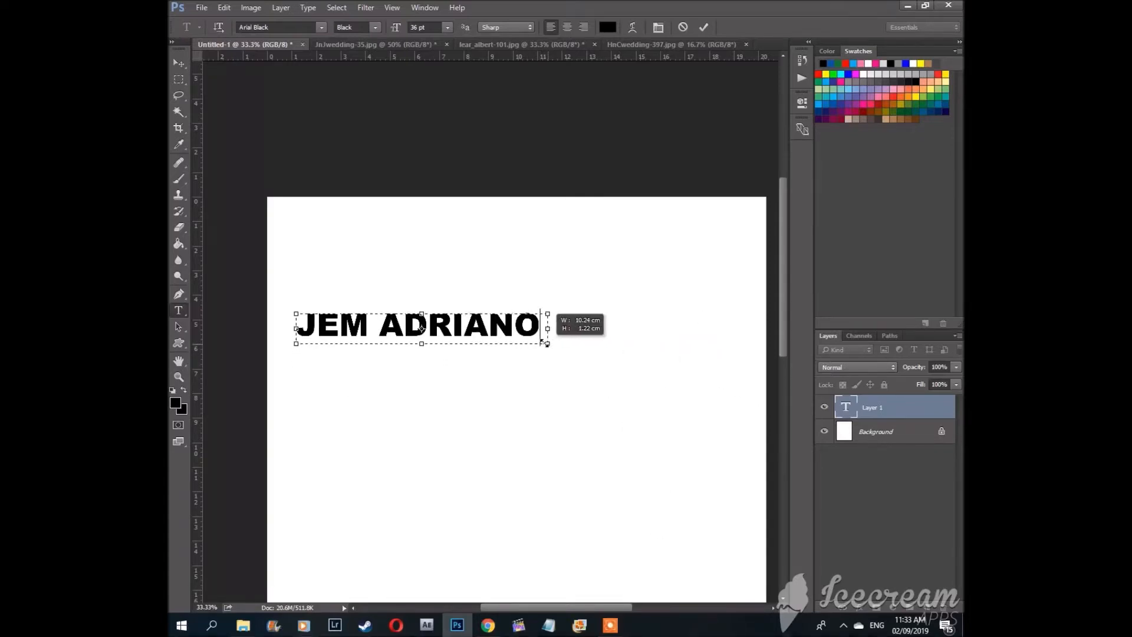
click(702, 27)
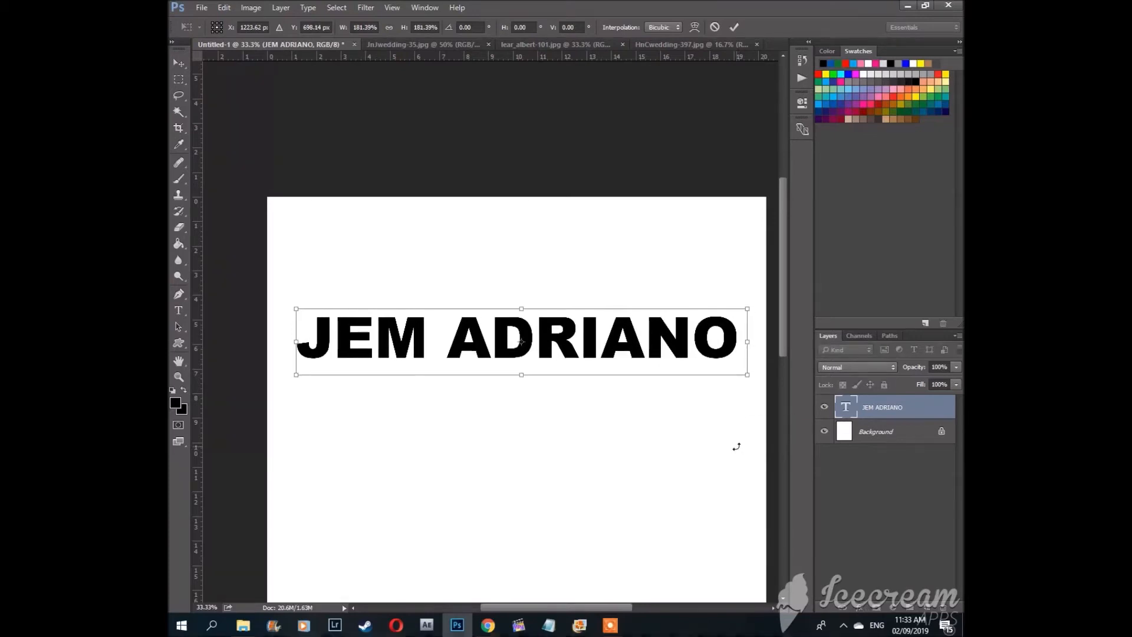
mouse_move(725, 402)
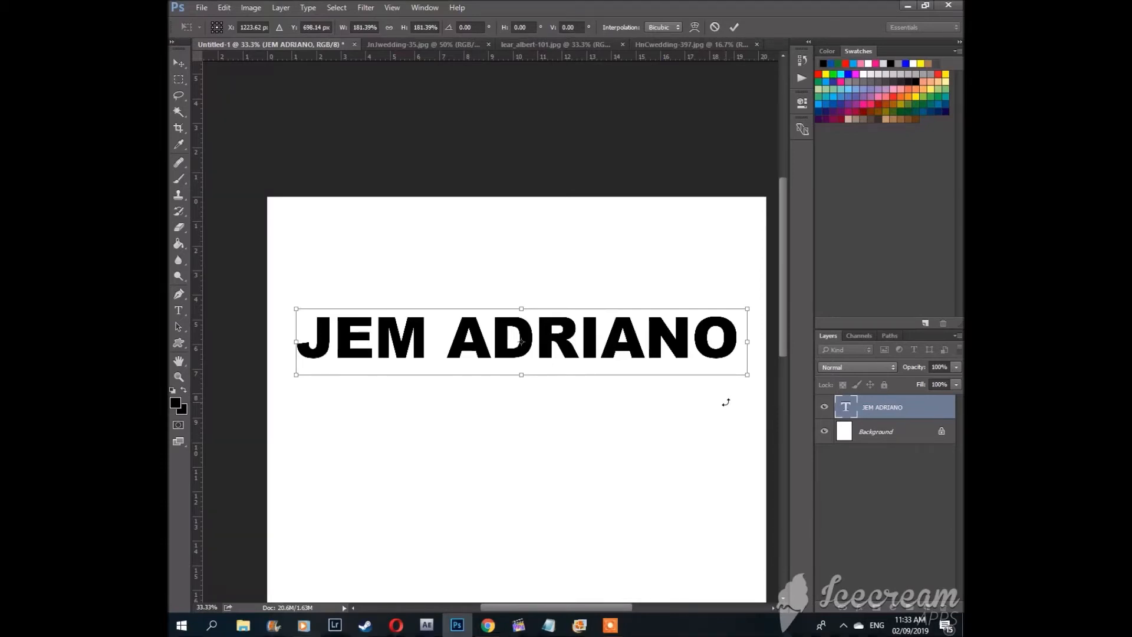
click(178, 46)
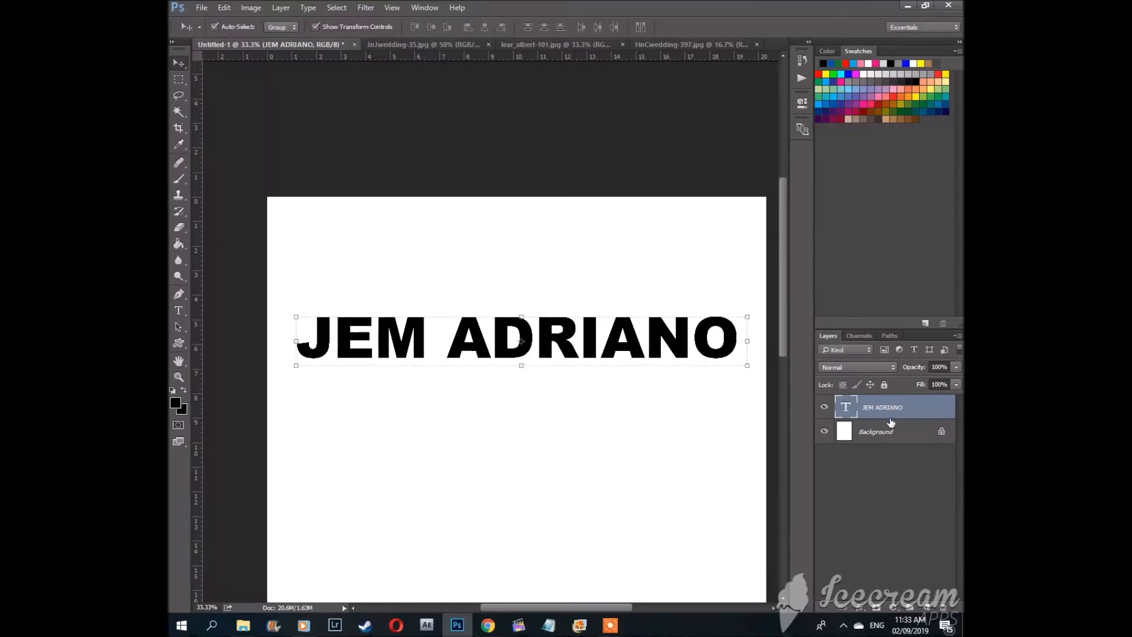
right_click(880, 407)
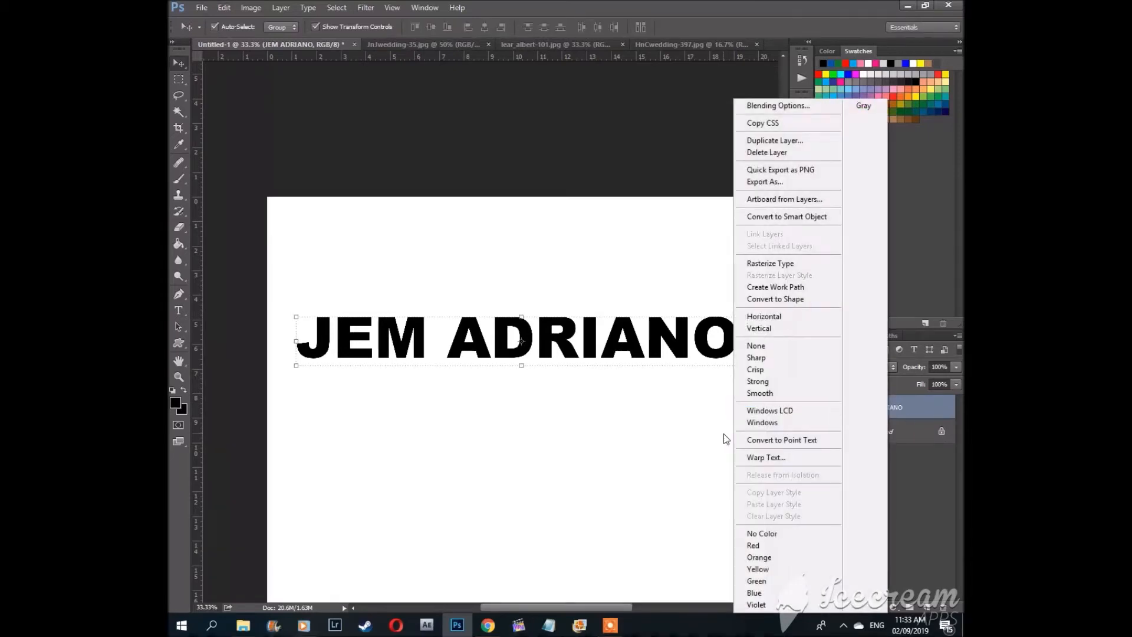
mouse_move(768, 263)
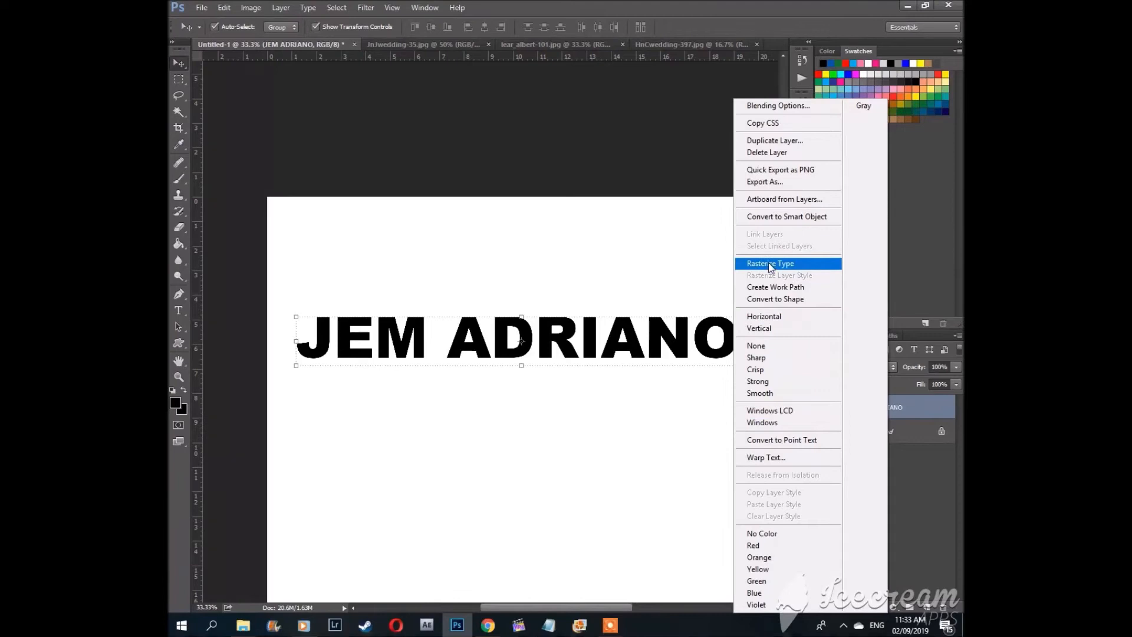
click(770, 263)
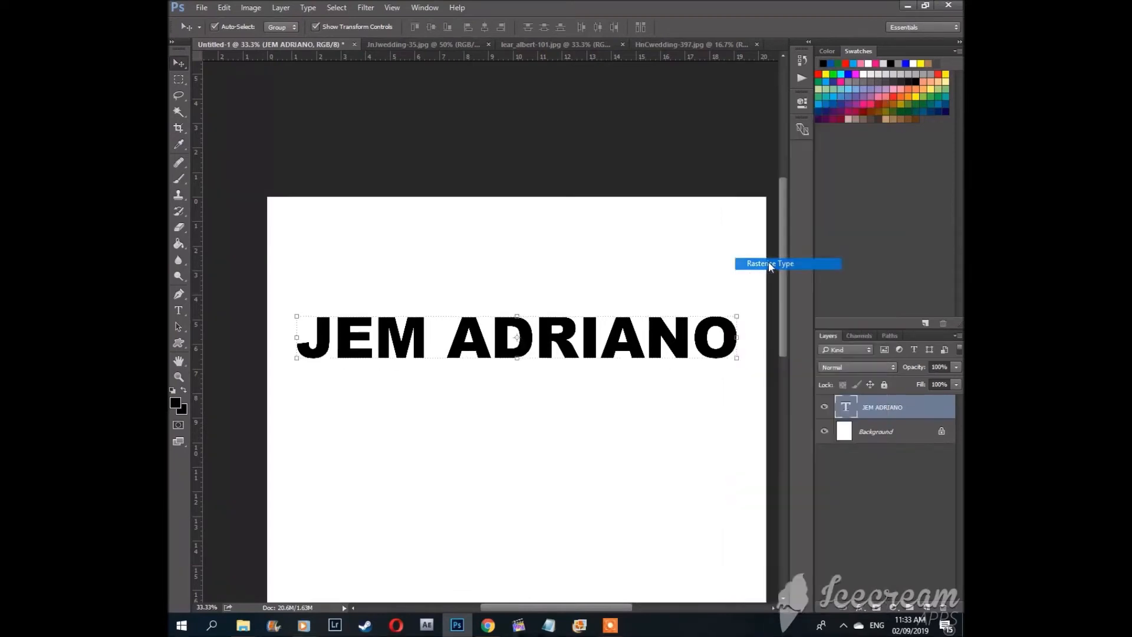
click(770, 263)
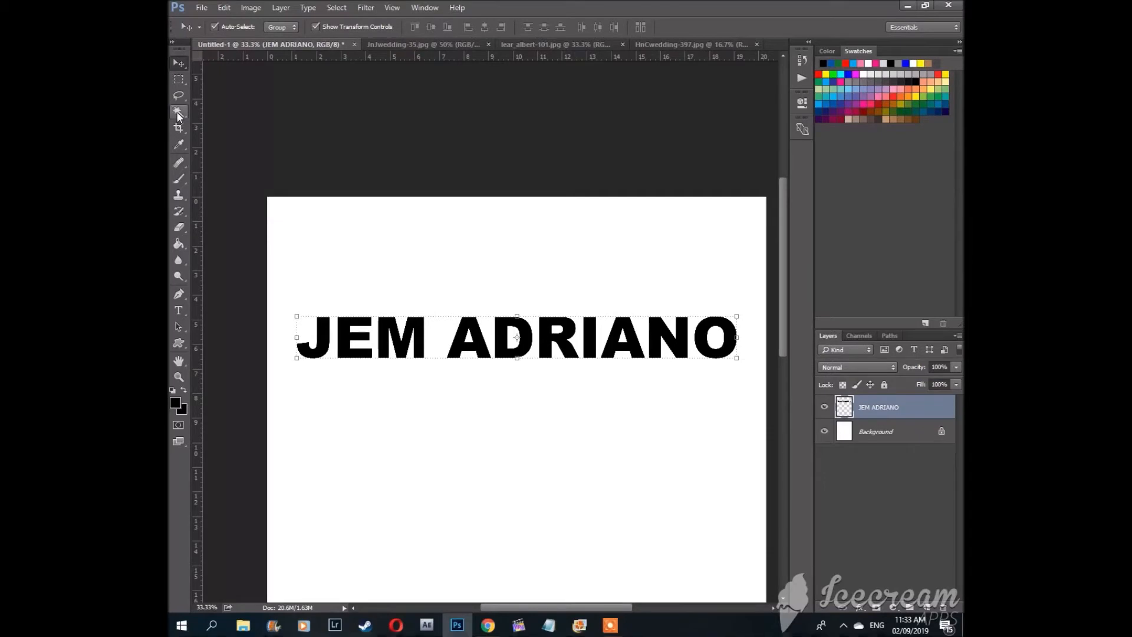
mouse_move(178, 112)
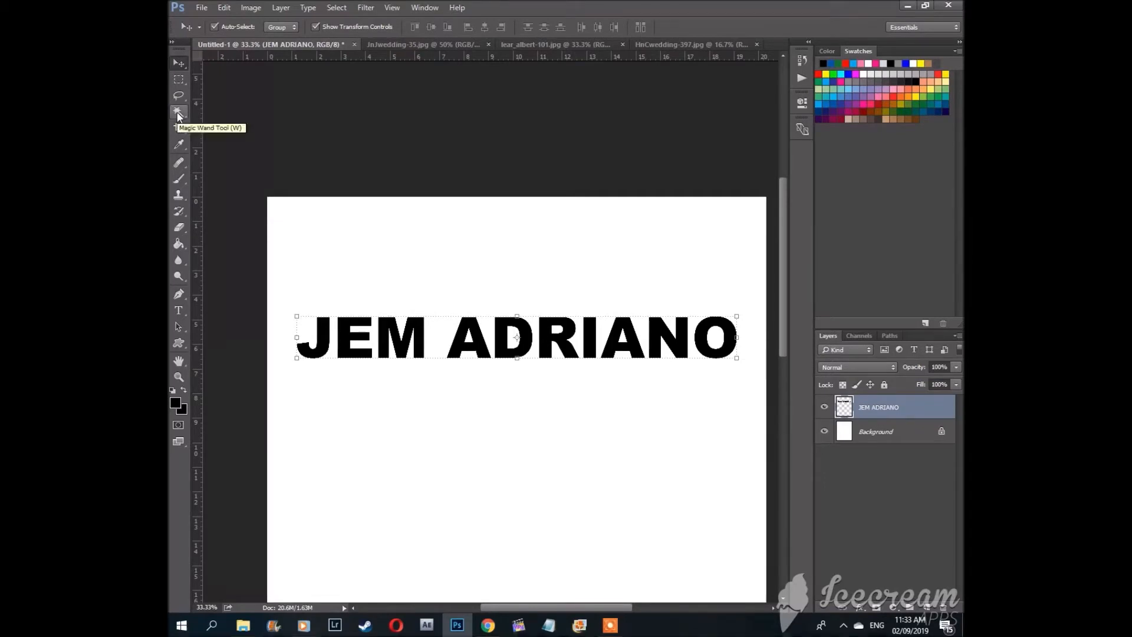
Step: Switch to the Magic Wand tool to select the black letters by colour
click(178, 112)
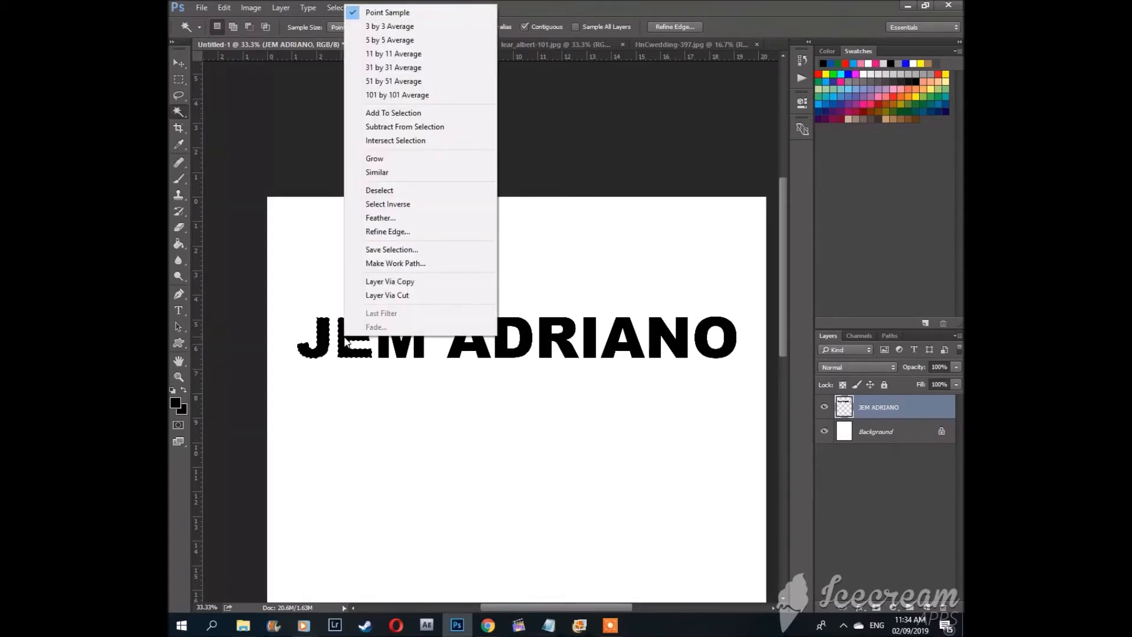
mouse_move(382, 177)
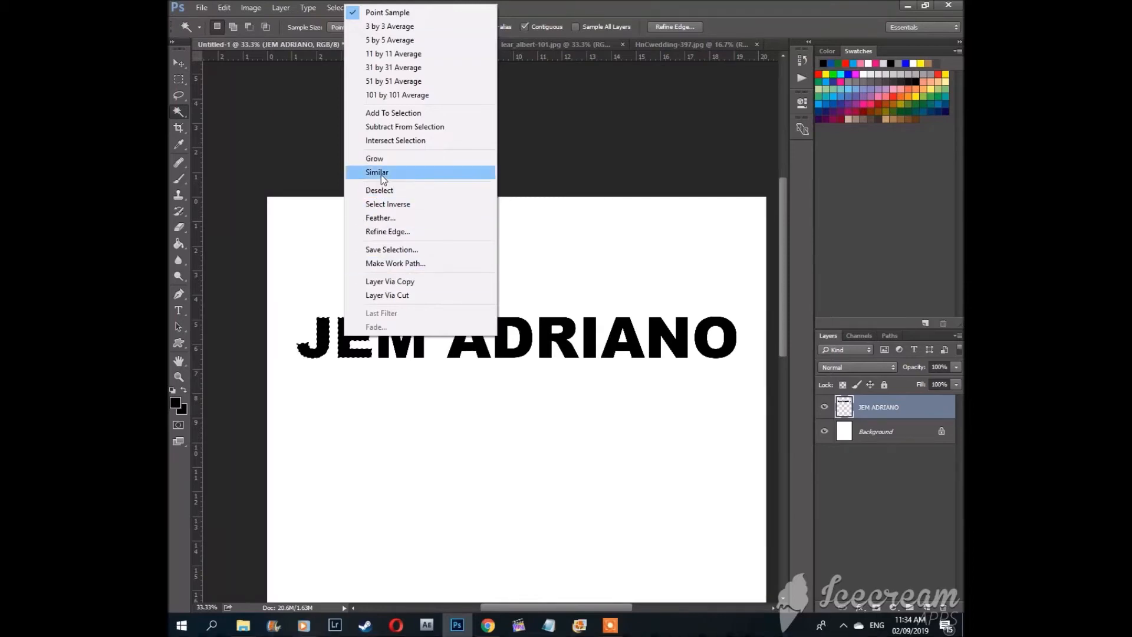
mouse_move(384, 173)
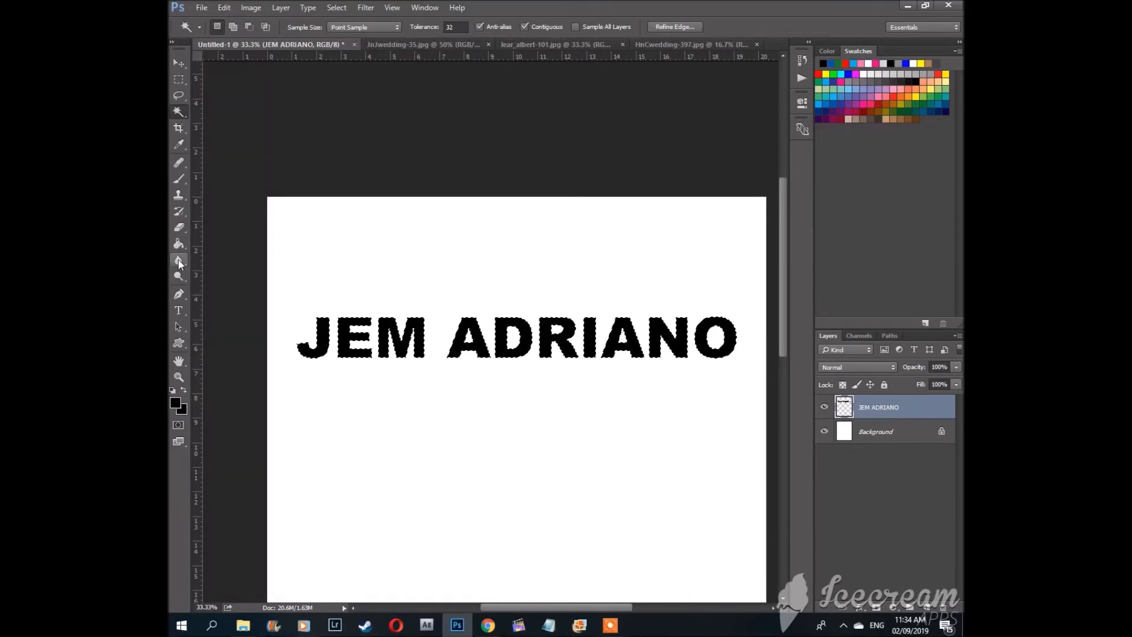
mouse_move(178, 245)
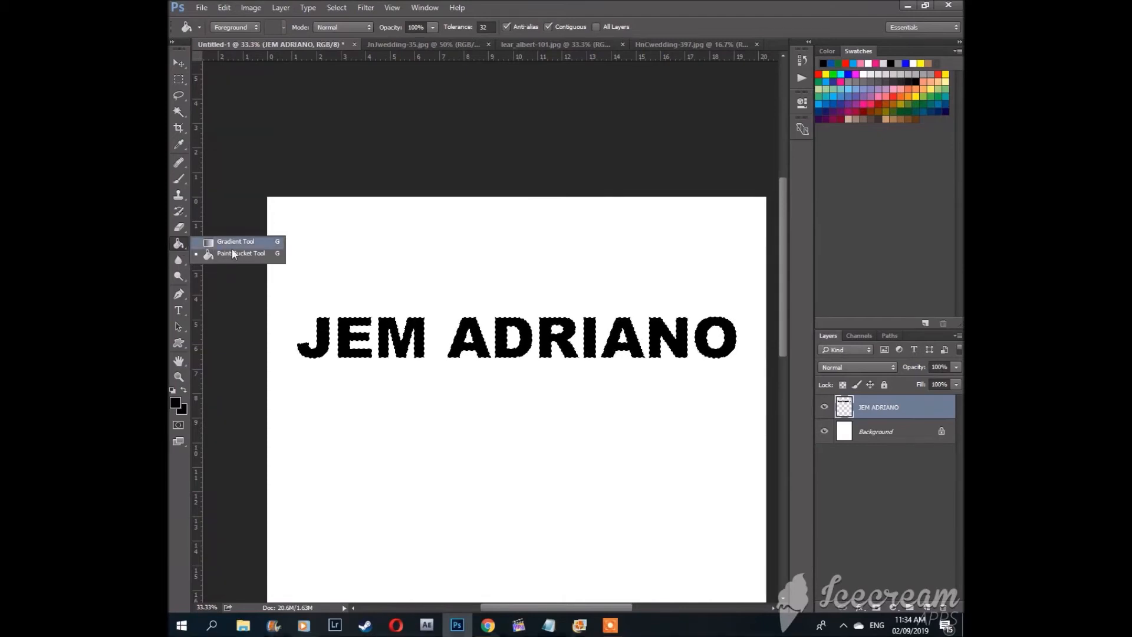
mouse_move(238, 240)
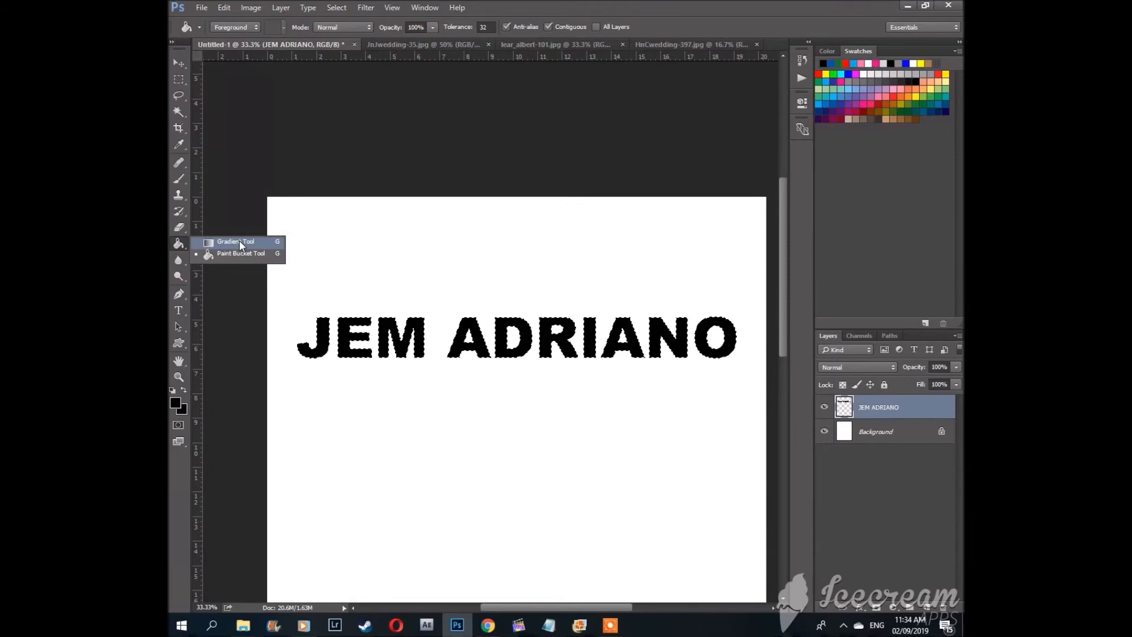
Step: Activate the Gradient Tool and bring up the preset gradient picker
click(236, 240)
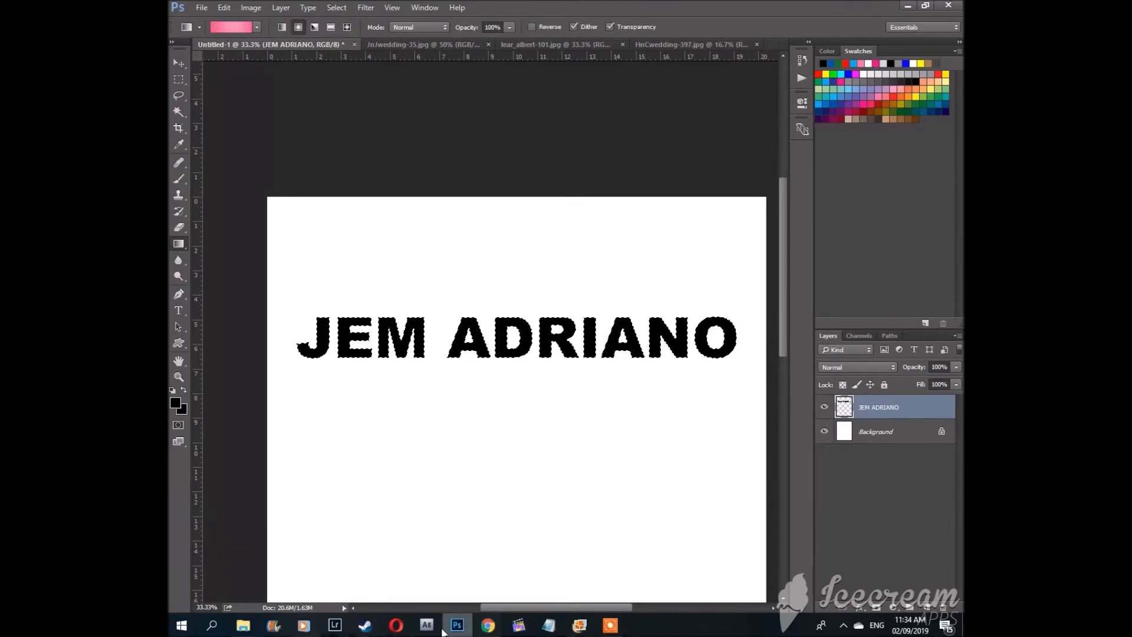
mouse_move(559, 286)
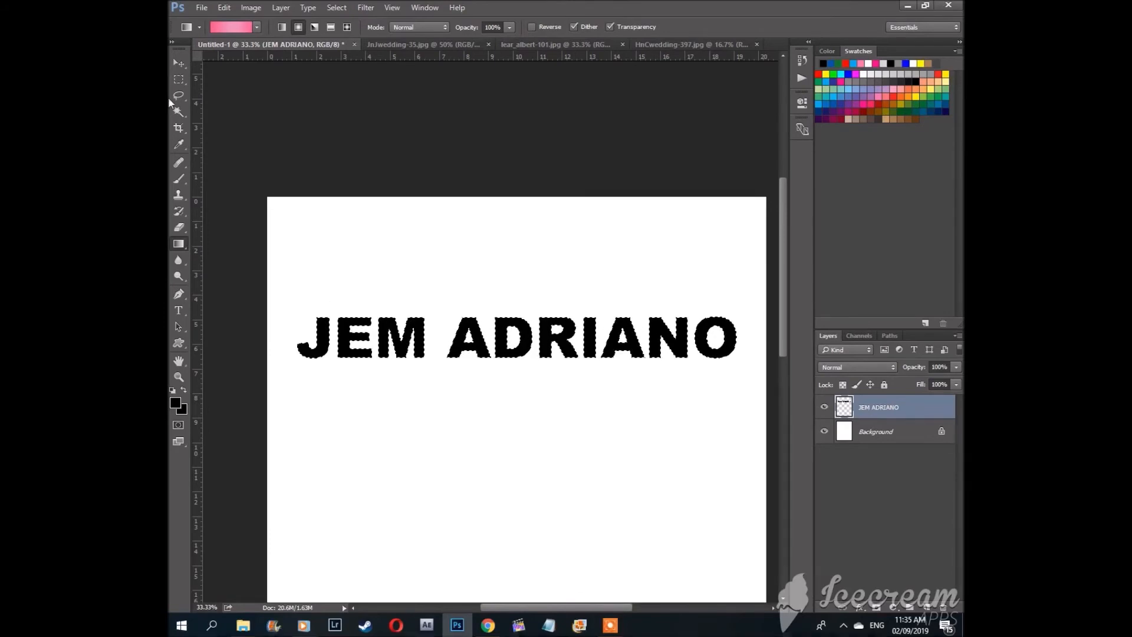
click(256, 27)
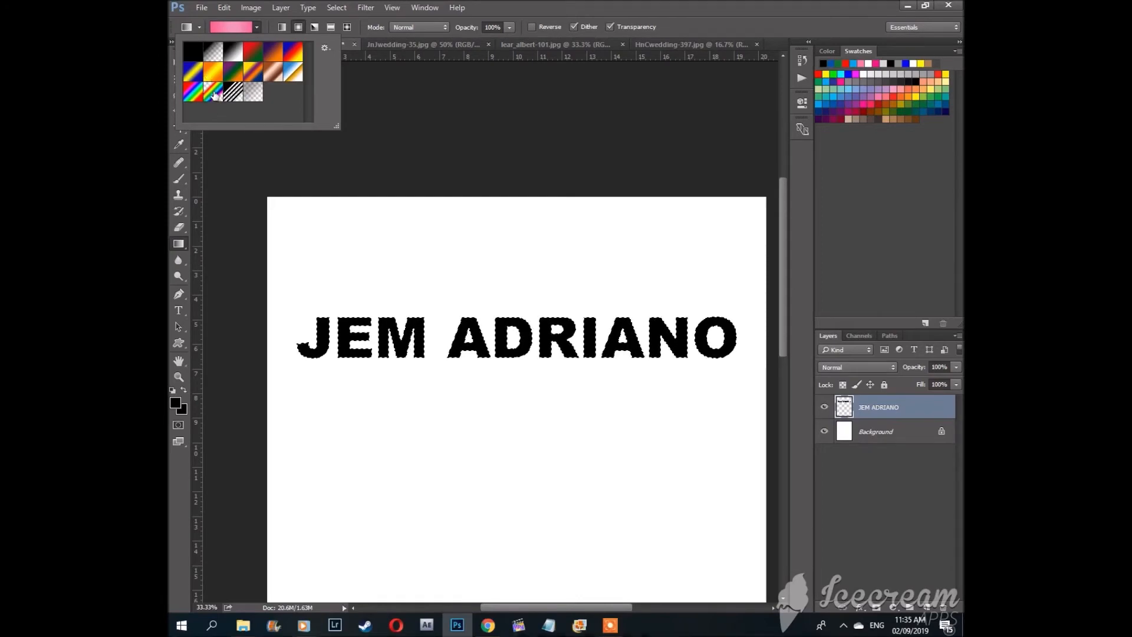
Step: Choose the rainbow spectrum gradient preset for the selected letters
click(213, 92)
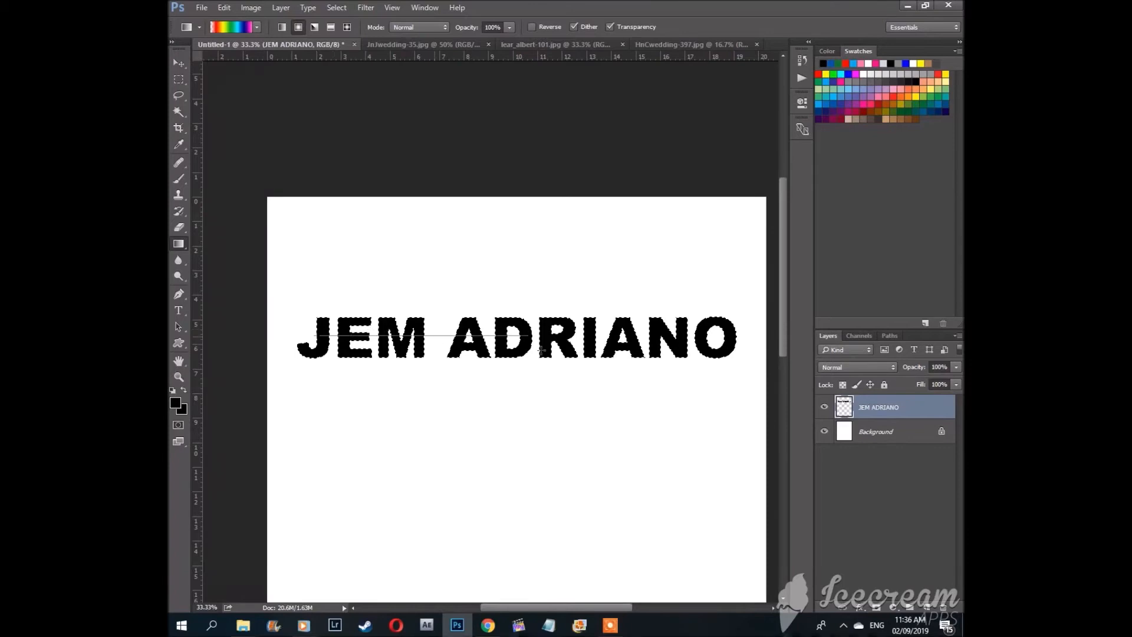
mouse_move(729, 346)
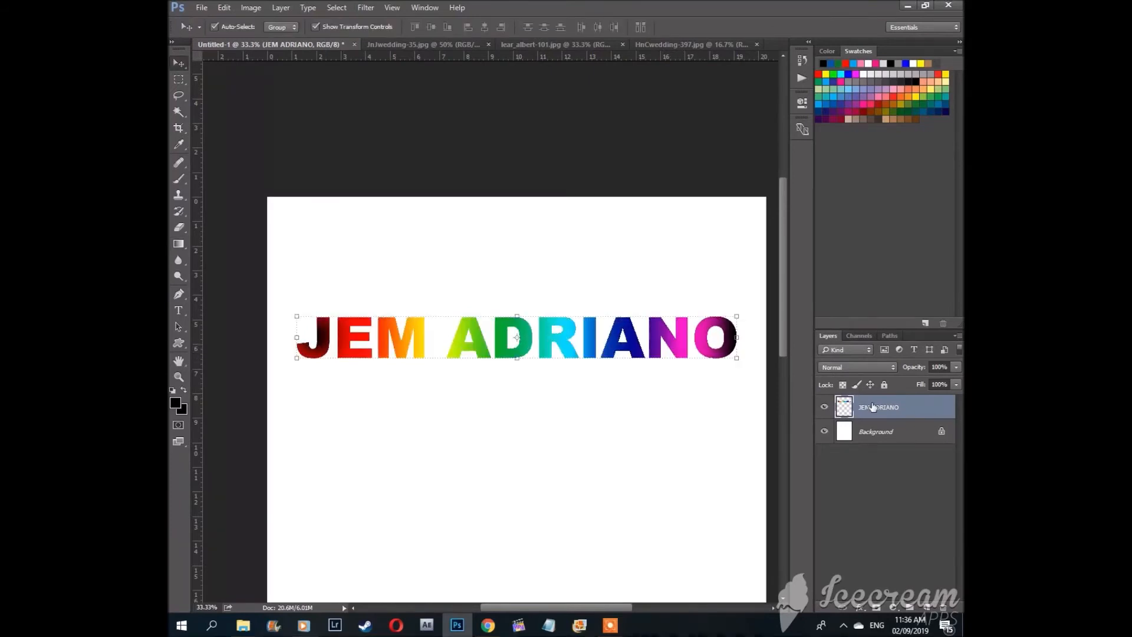
mouse_move(388, 310)
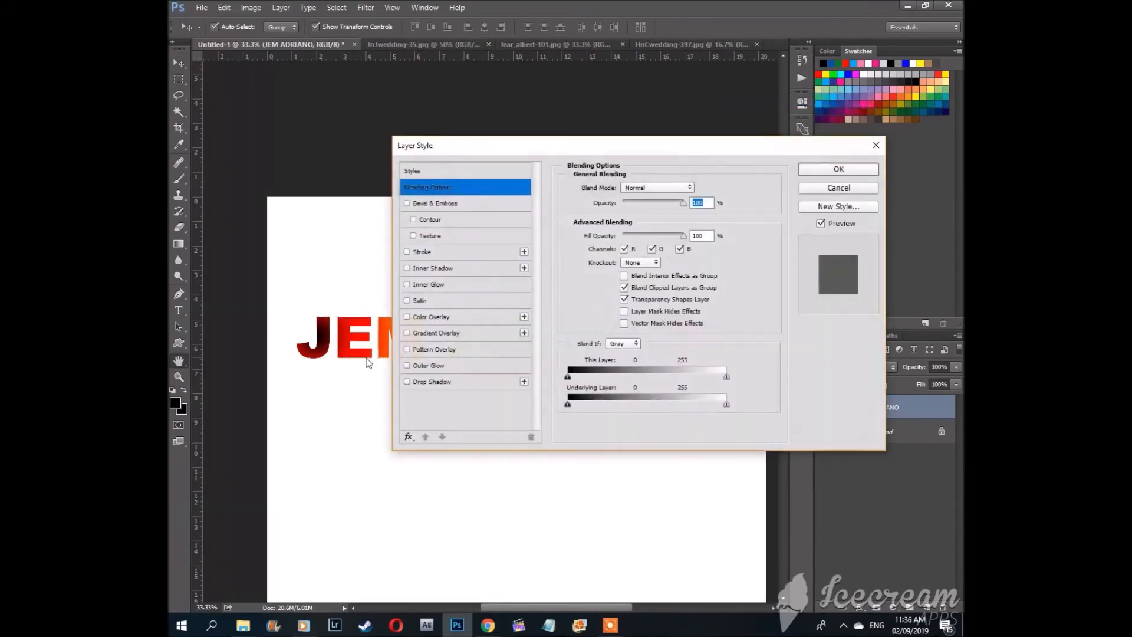
Step: Add a 4 px outside Stroke in a near-black colour to the name layer
click(407, 251)
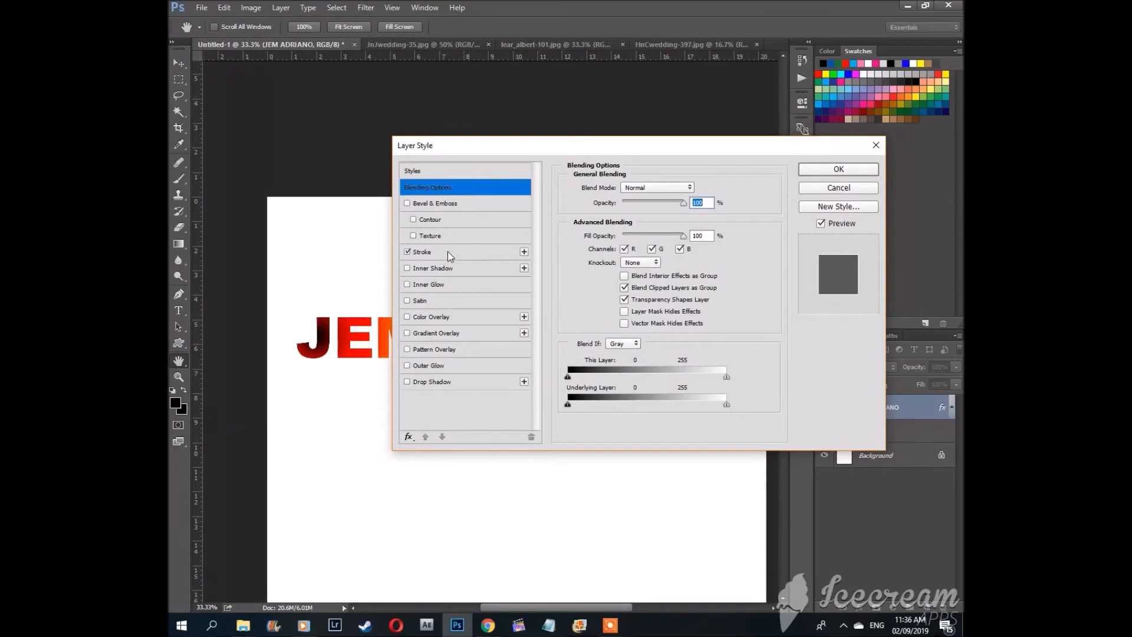
click(422, 251)
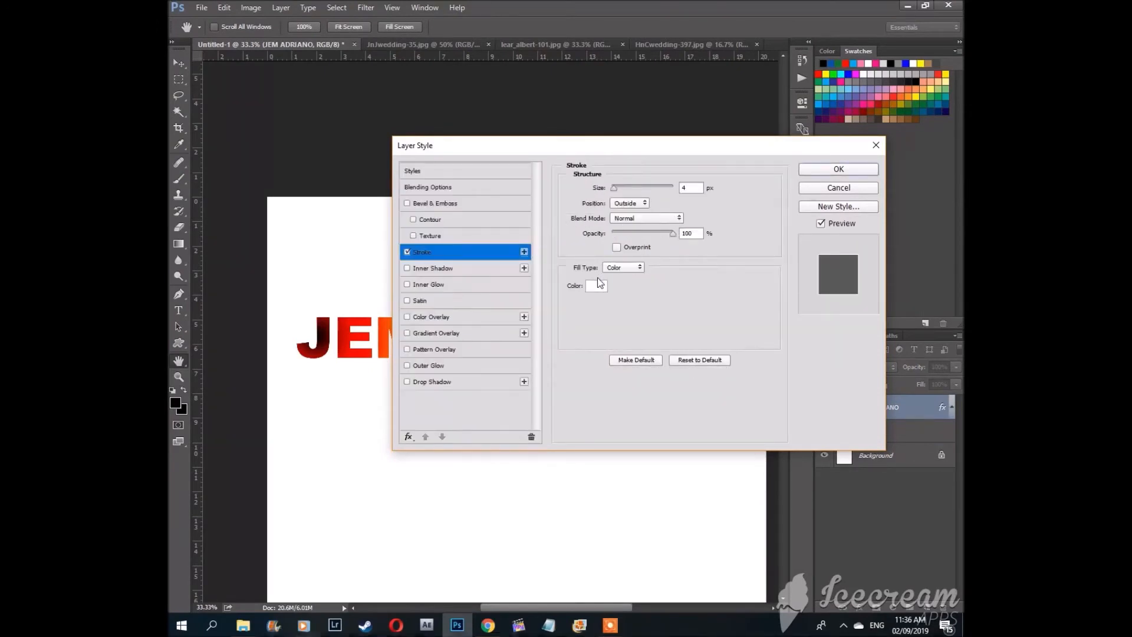
click(596, 285)
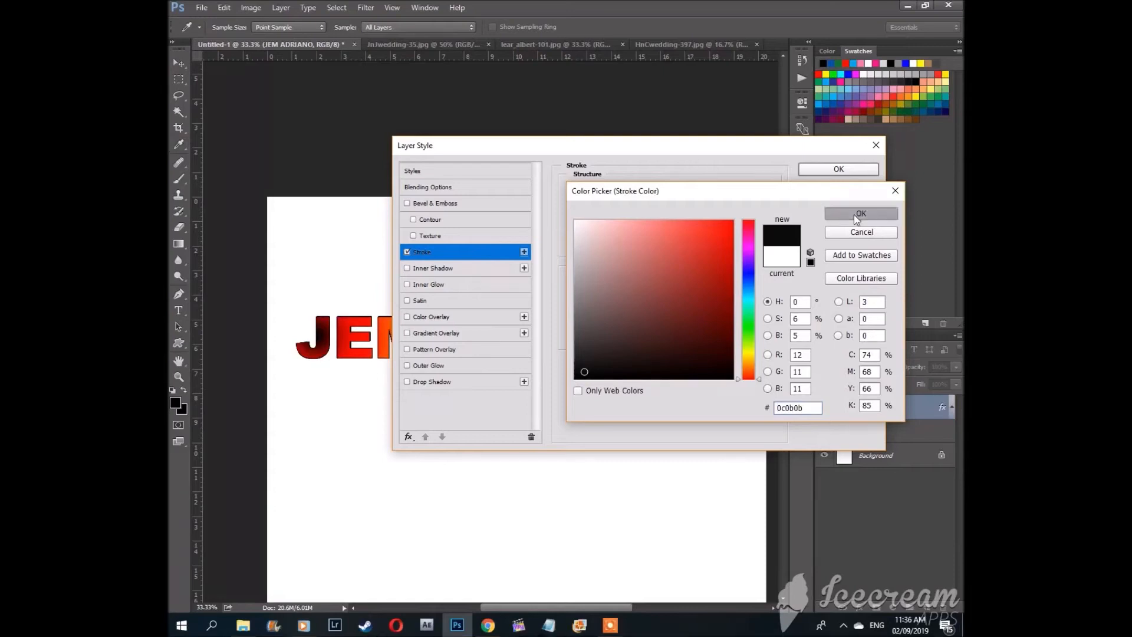
click(860, 213)
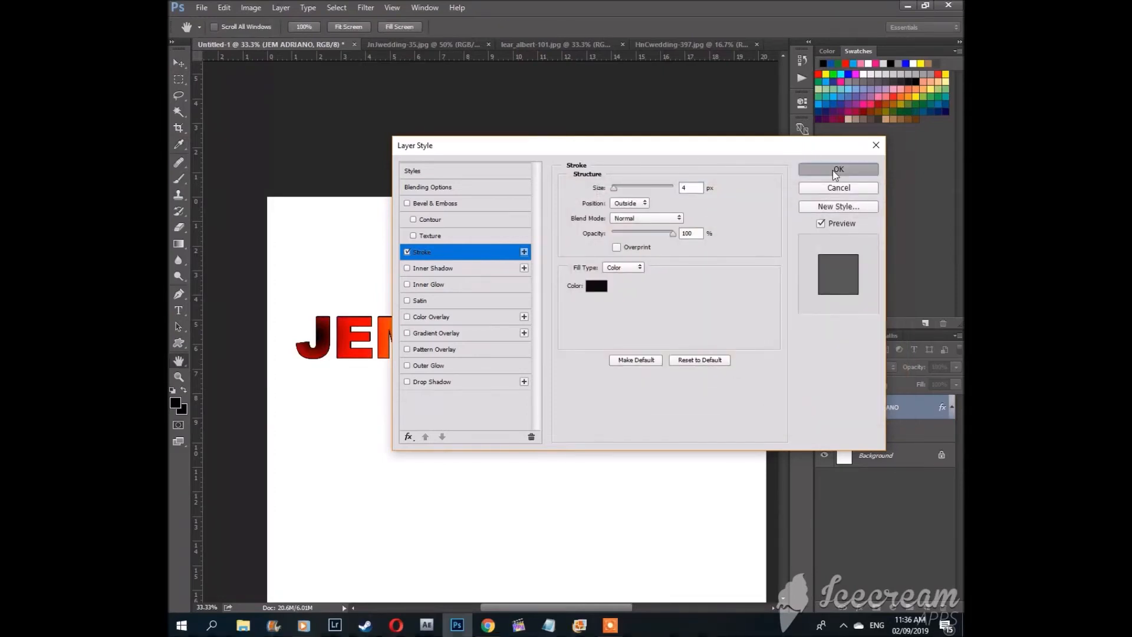
click(837, 170)
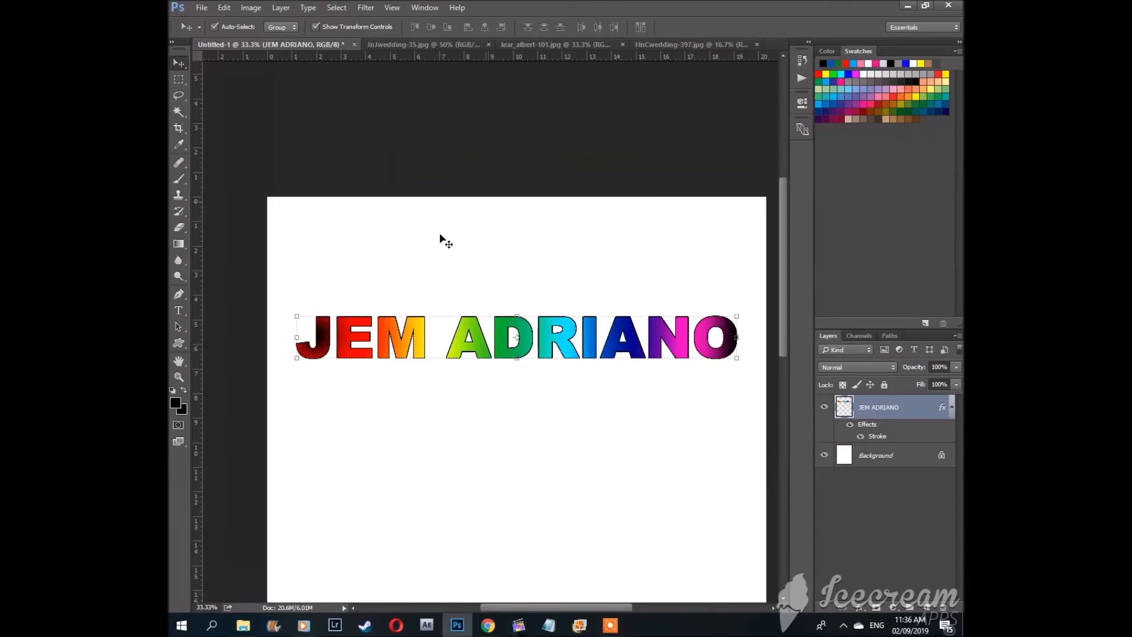
mouse_move(425, 387)
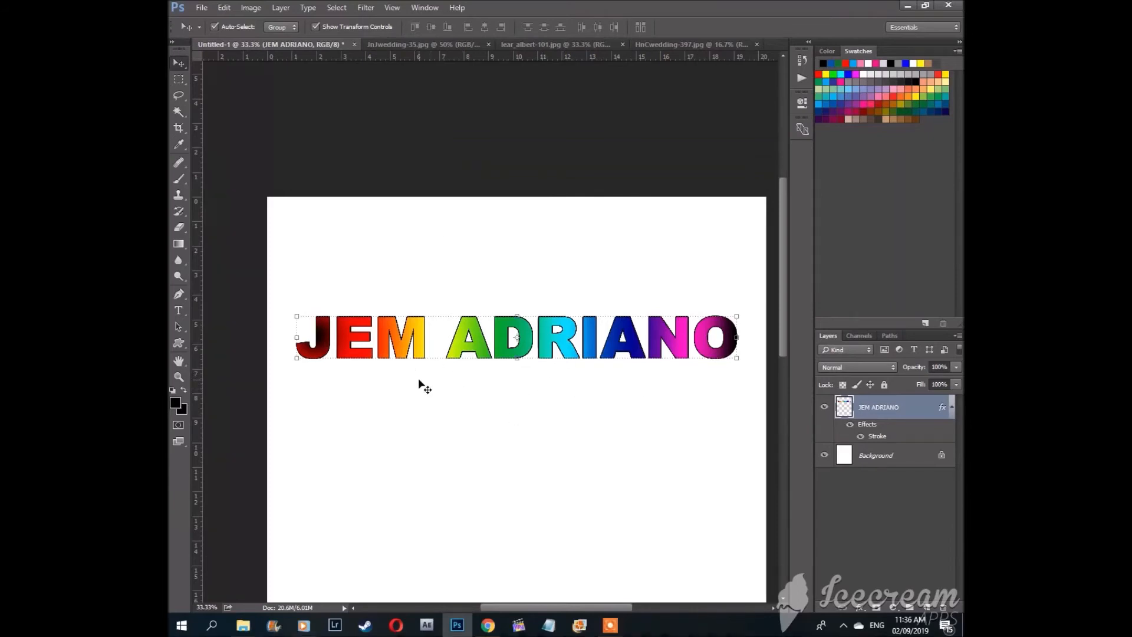
mouse_move(648, 254)
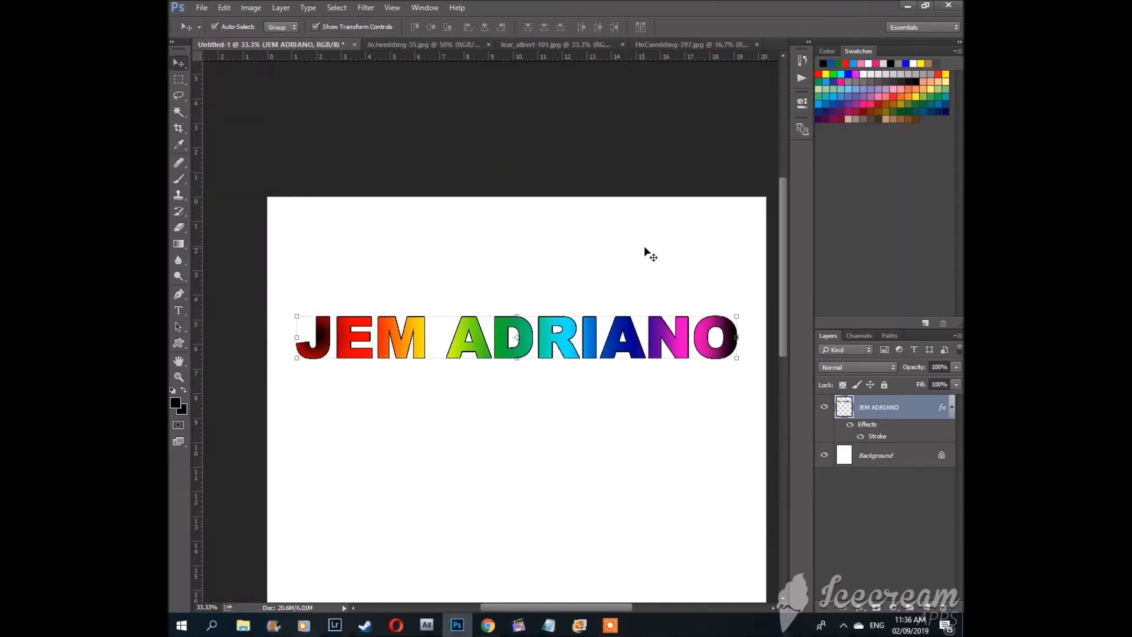
mouse_move(474, 301)
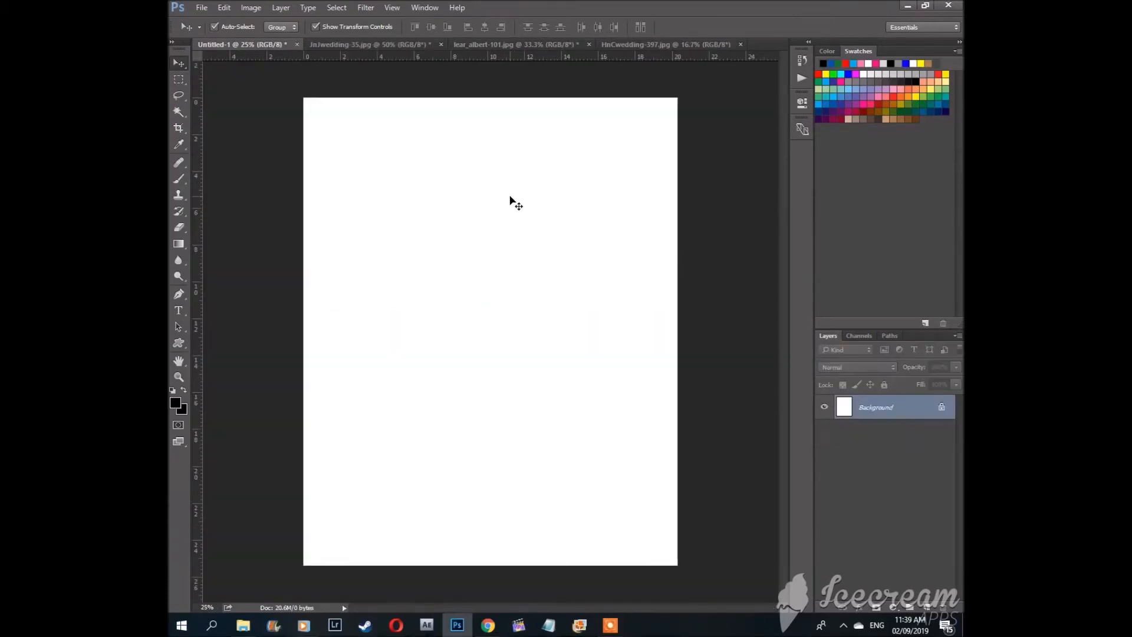
mouse_move(426, 221)
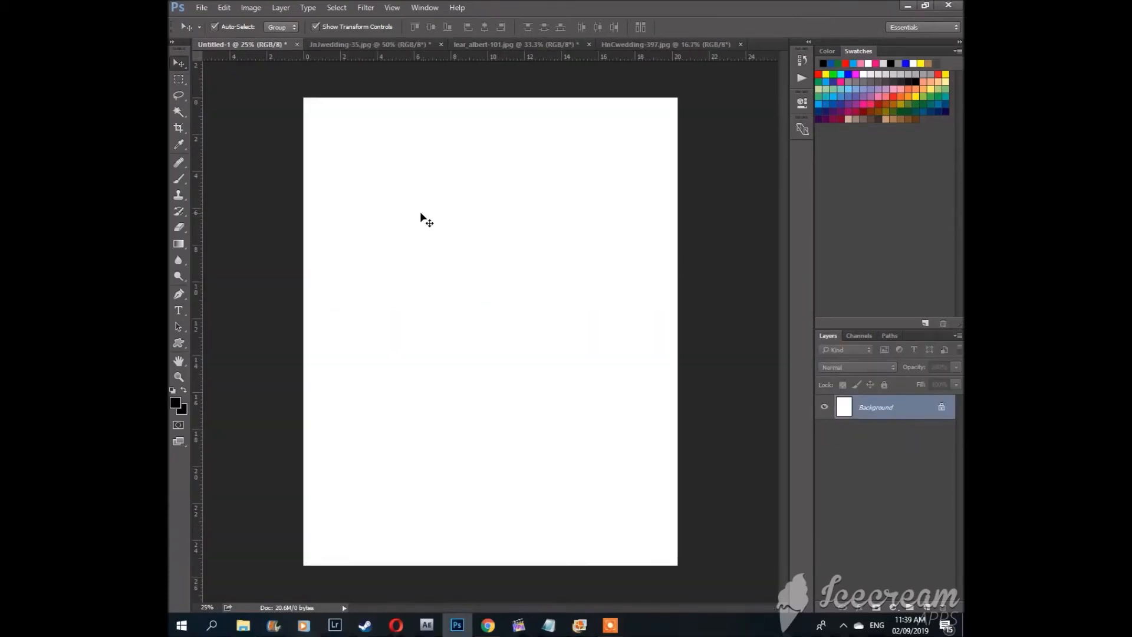
mouse_move(461, 223)
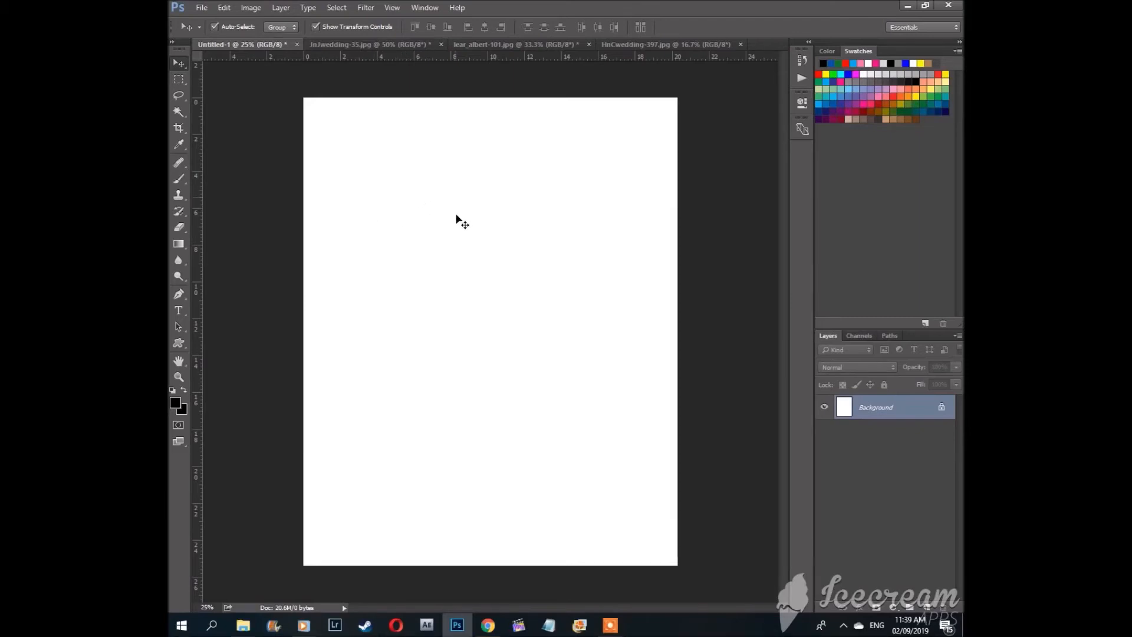
mouse_move(564, 211)
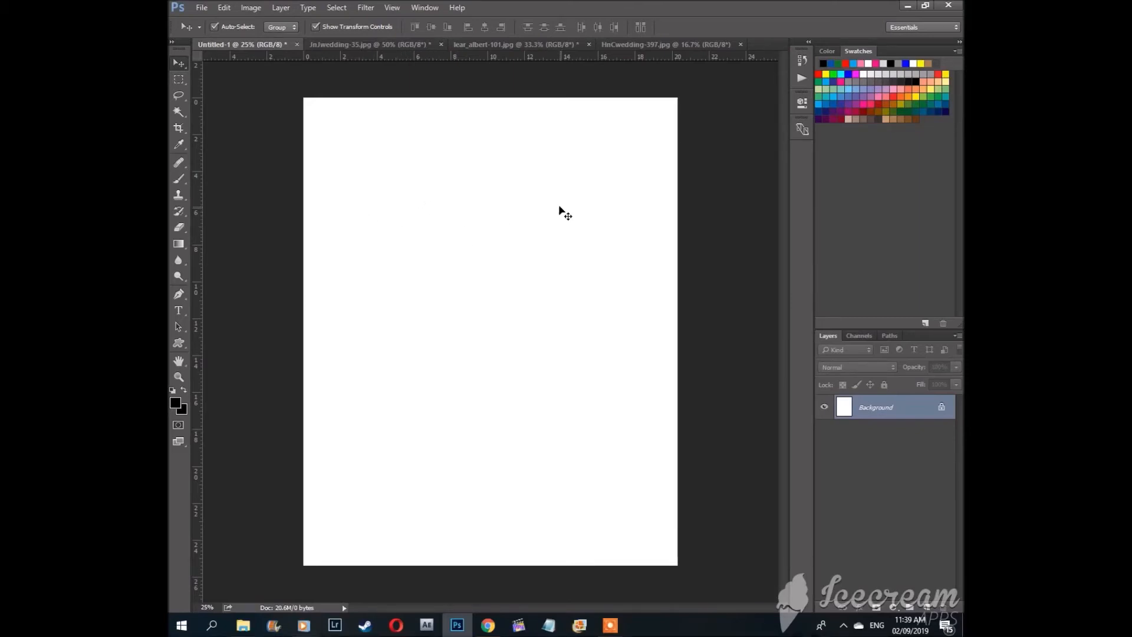
mouse_move(365, 167)
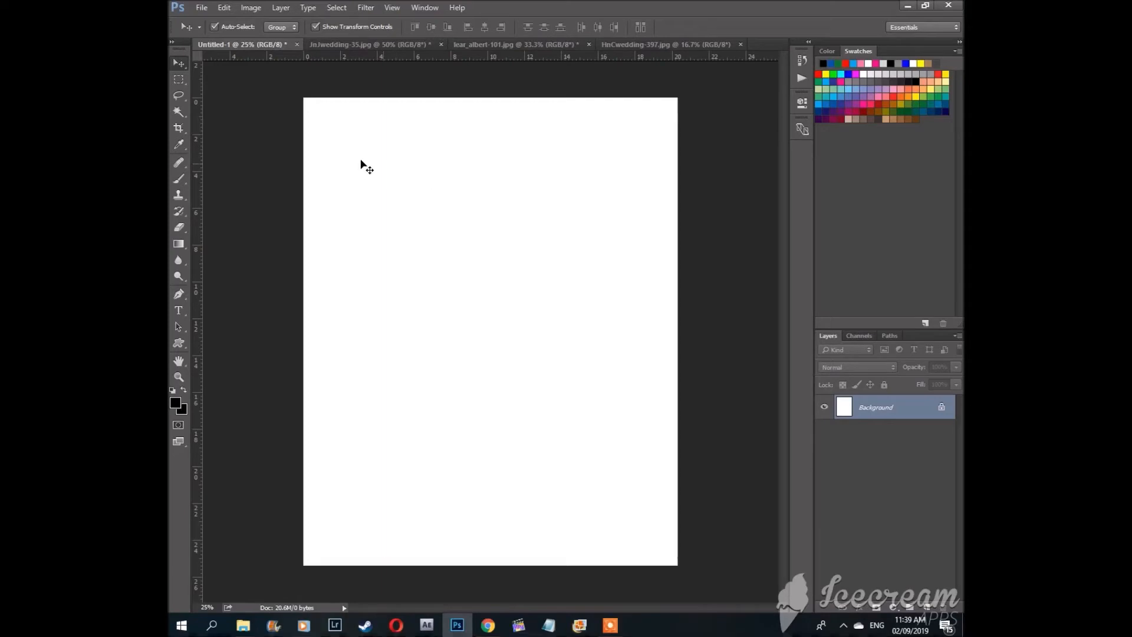
mouse_move(518, 262)
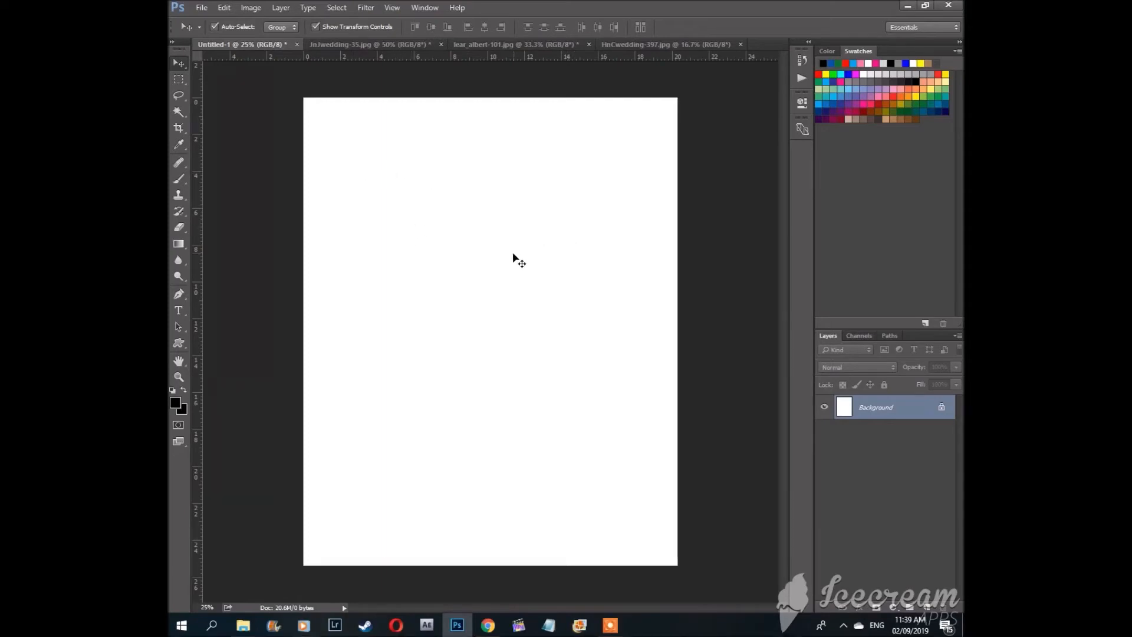
Step: Make the HnCwedding-397.jpg photo the active document
click(664, 43)
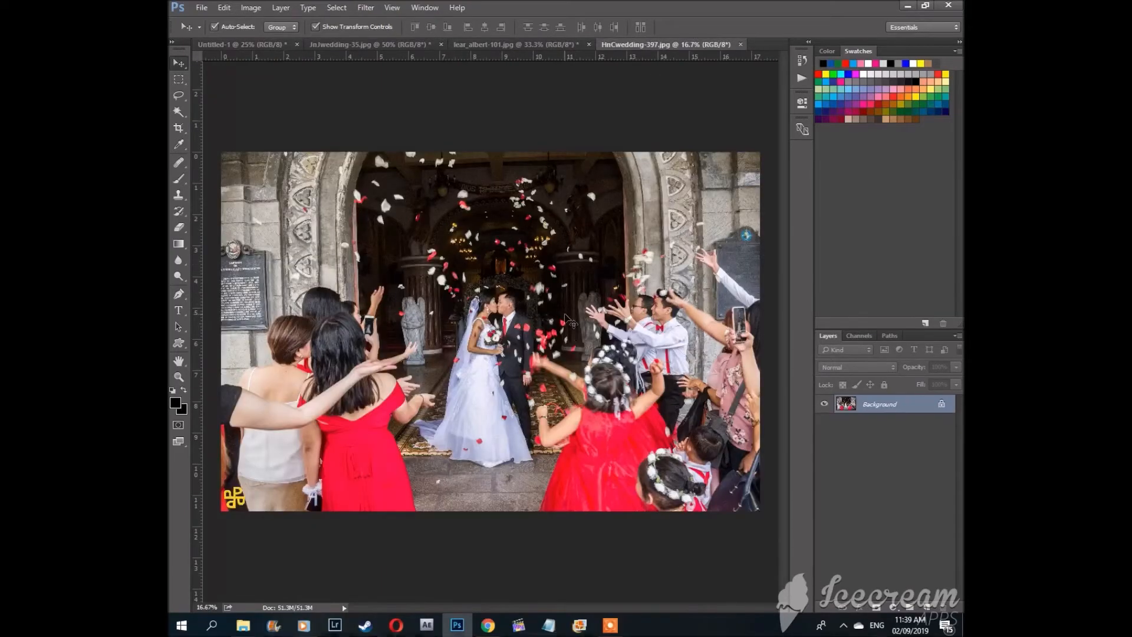
mouse_move(448, 415)
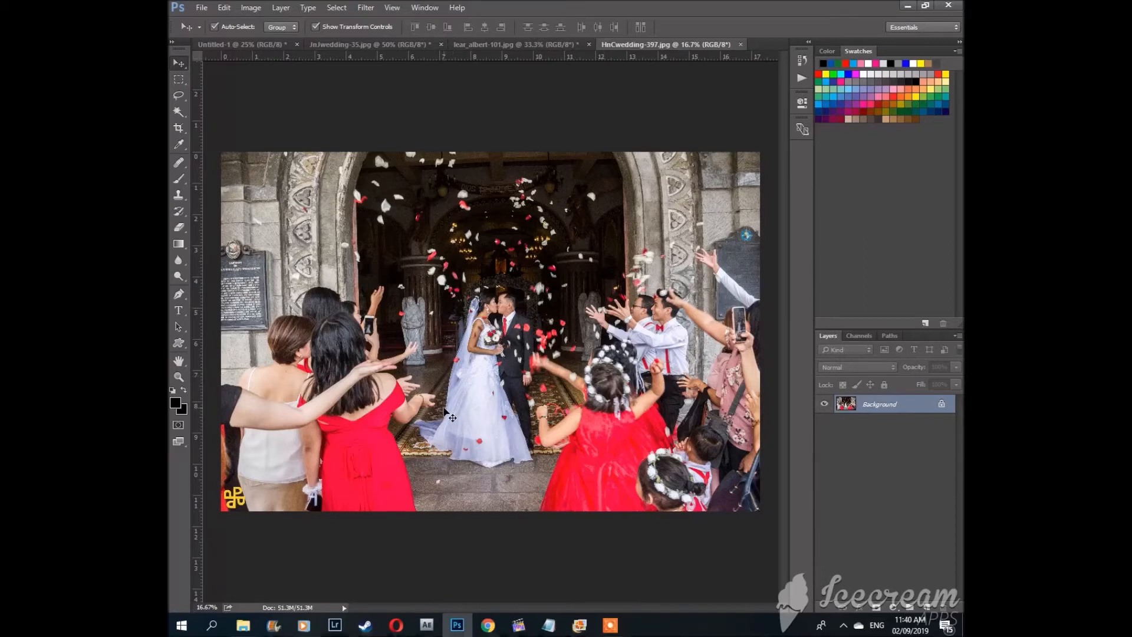
mouse_move(505, 272)
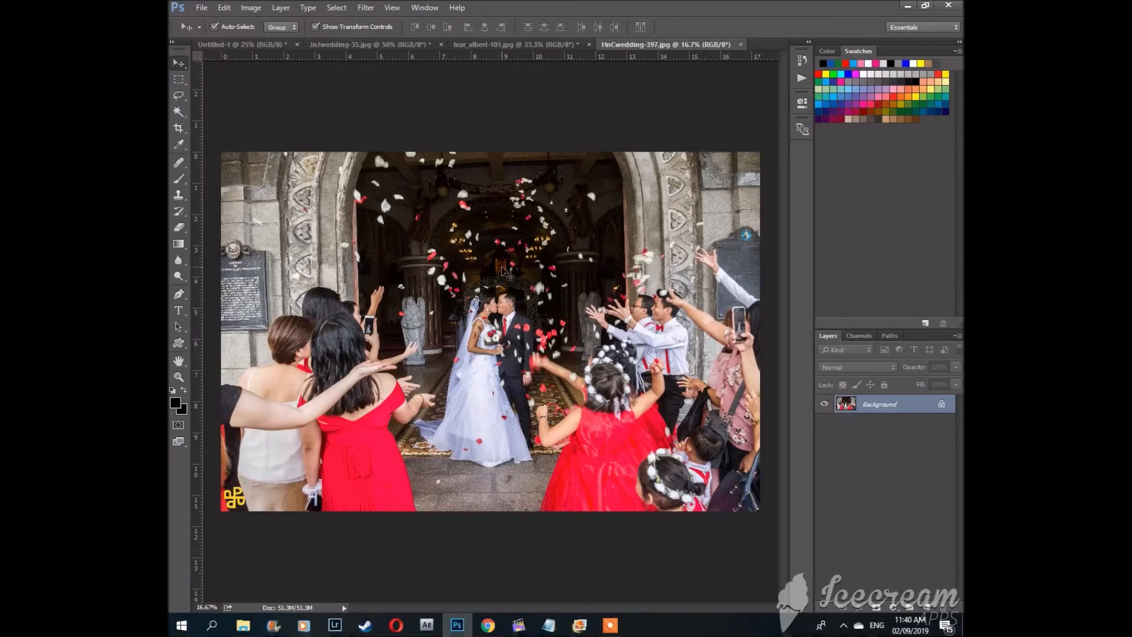
Step: Crop the wedding photo to a 6 in by 4 in frame using W x H x Resolution
click(178, 127)
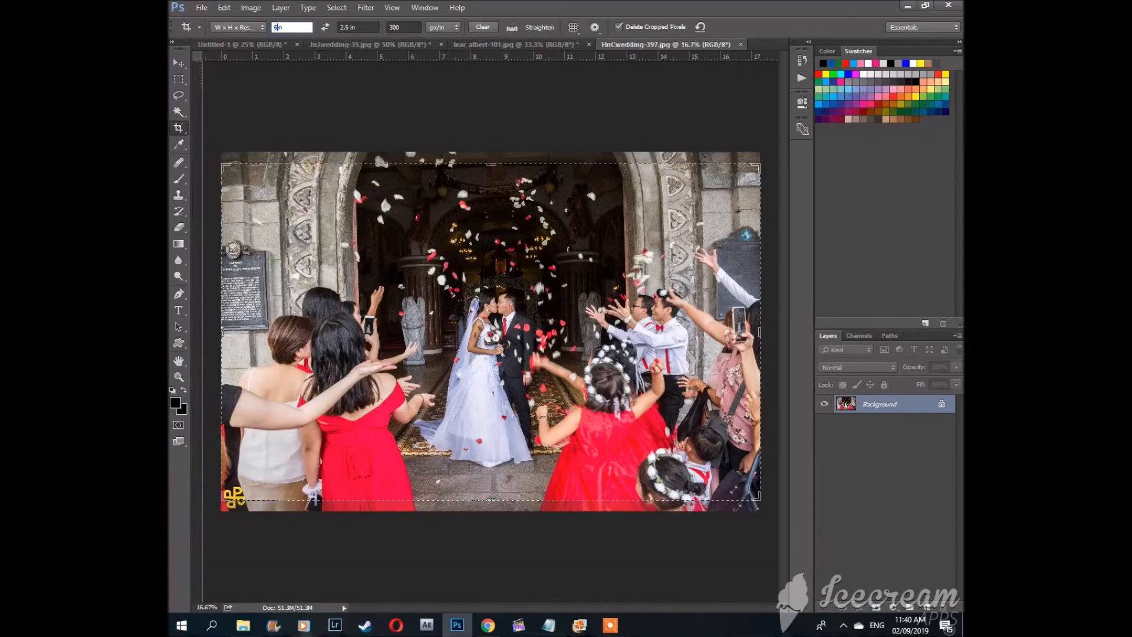
click(178, 127)
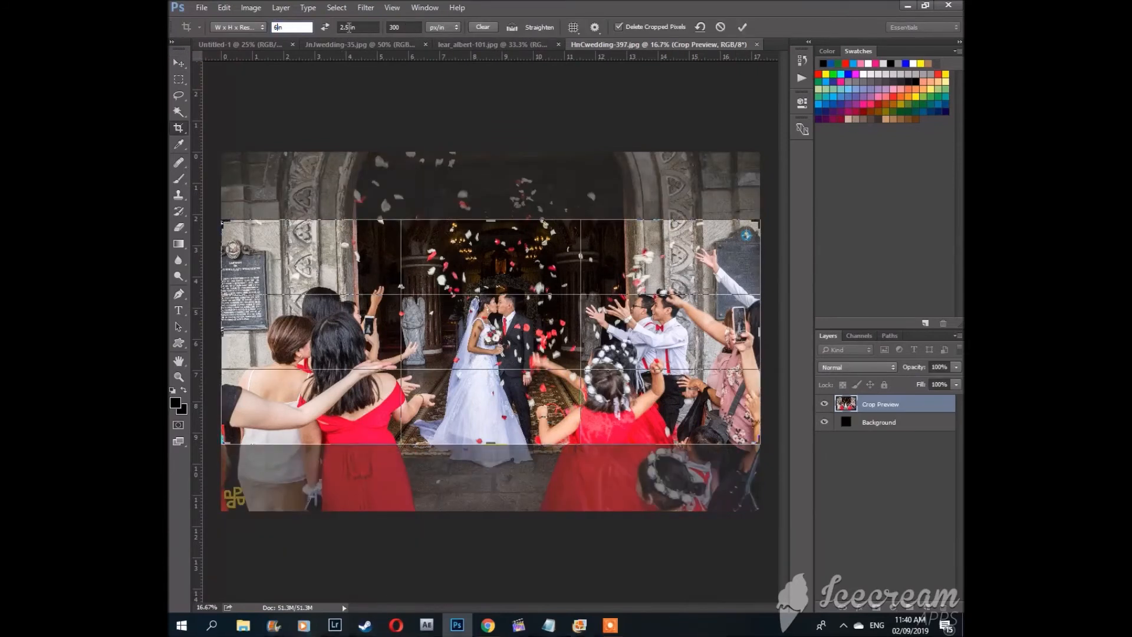
click(324, 27)
text(6 )
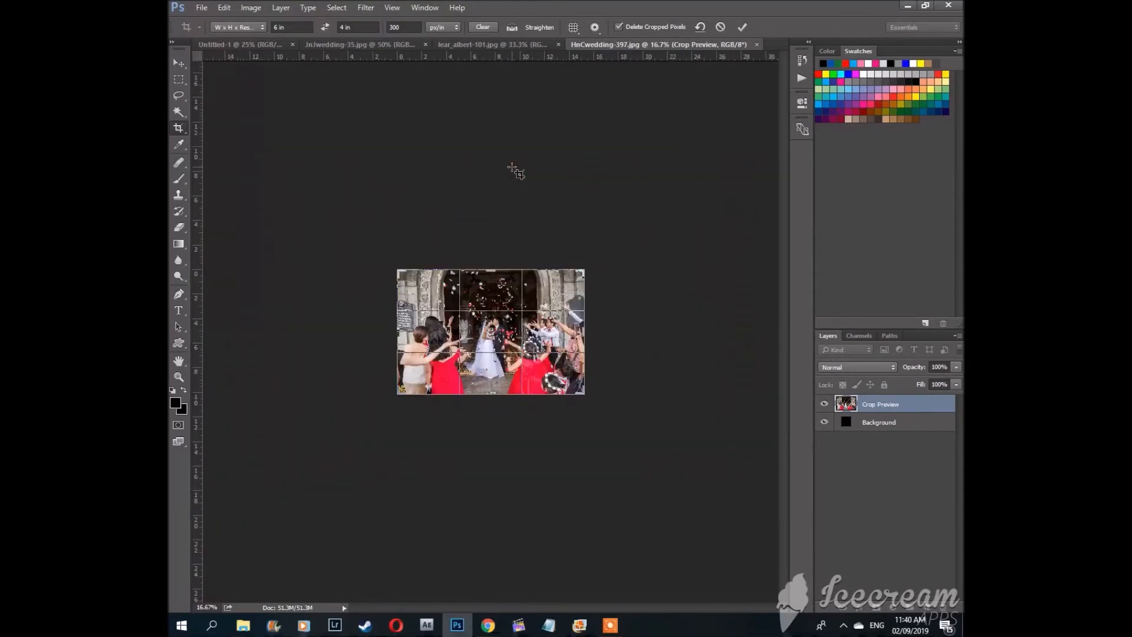
click(741, 28)
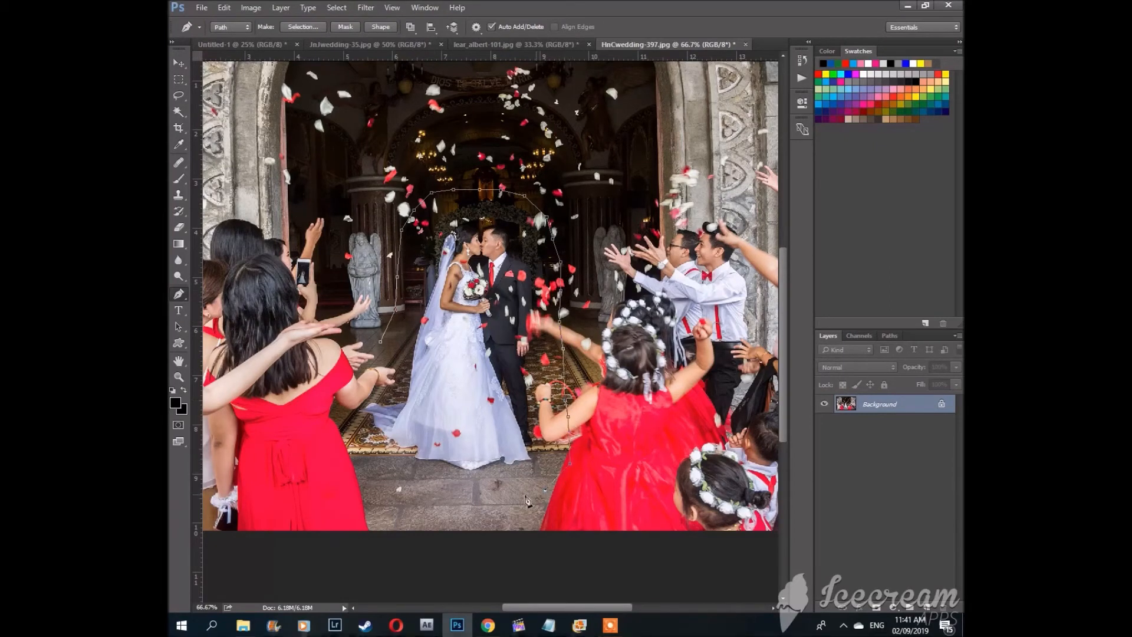
Step: Add another Pen Tool anchor point extending the path around the couple
click(528, 500)
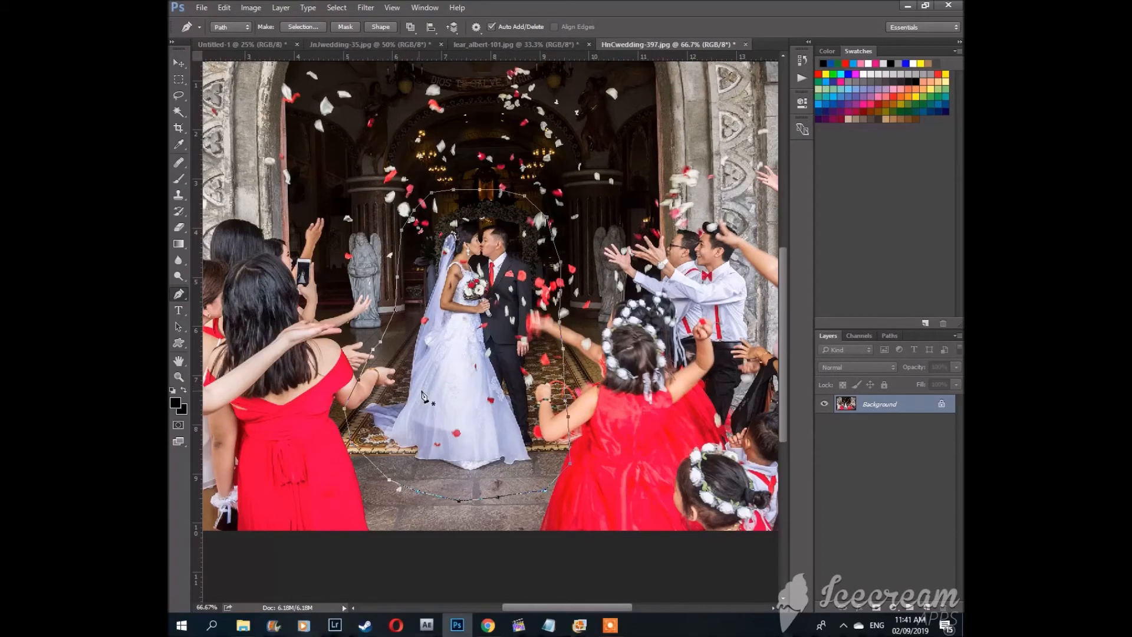
mouse_move(506, 334)
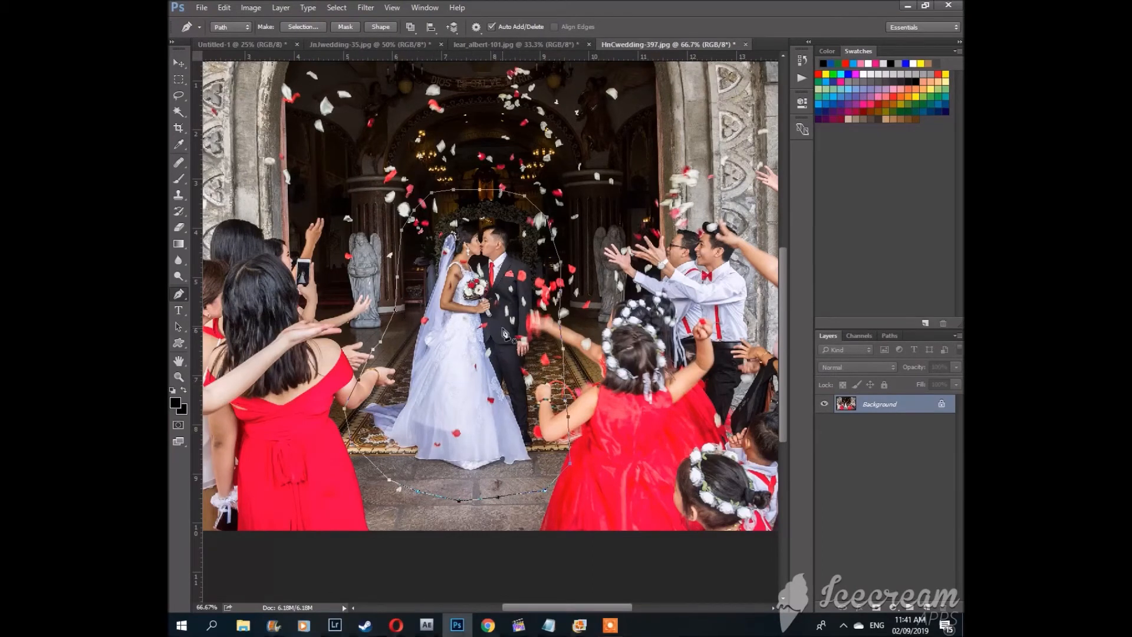
Step: Make a selection from the couple's path with a 2-pixel feather radius
right_click(497, 335)
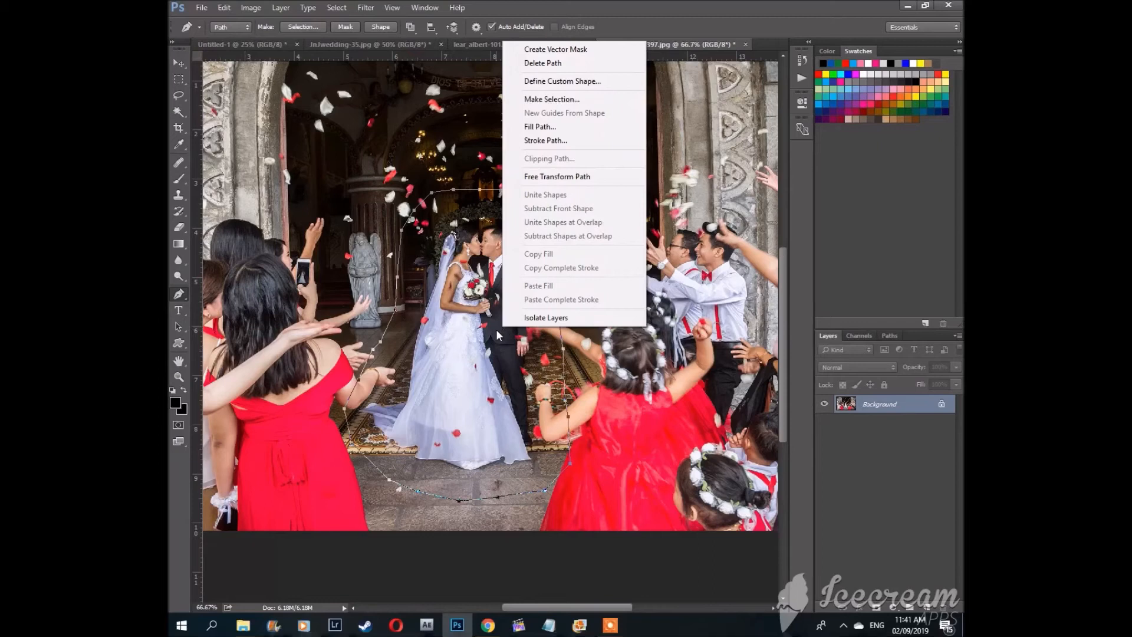
mouse_move(550, 99)
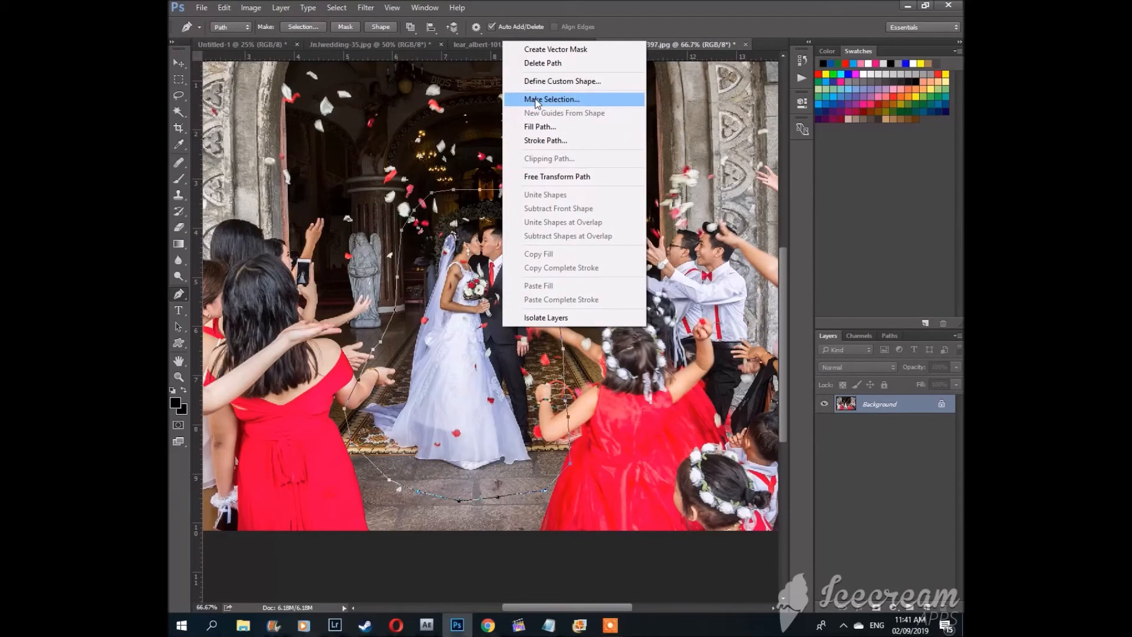
click(550, 99)
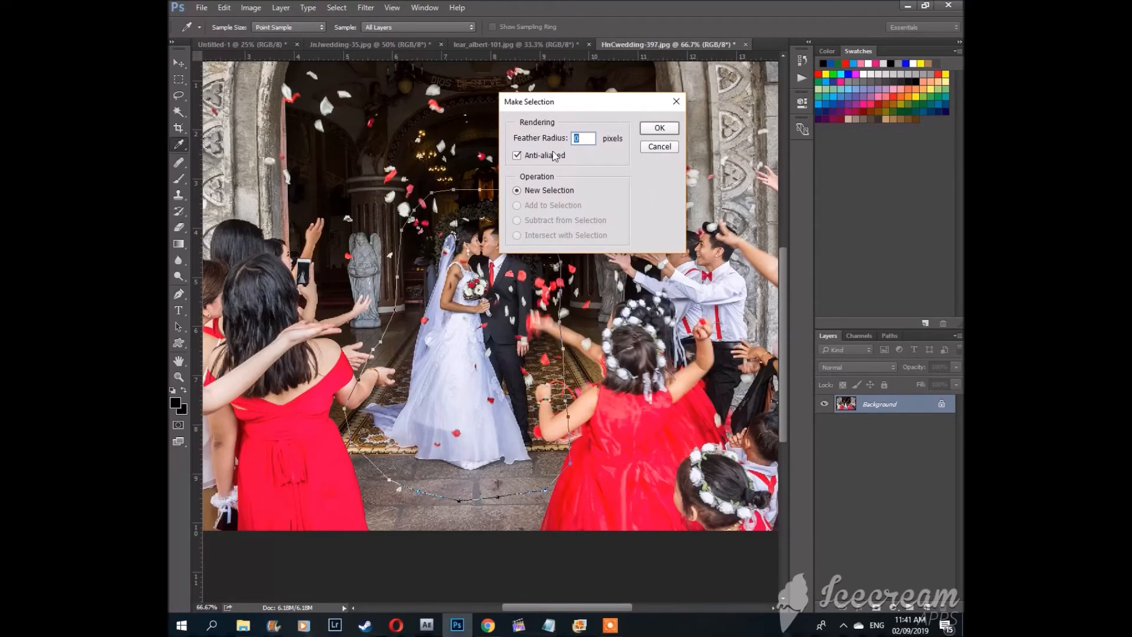
mouse_move(540, 150)
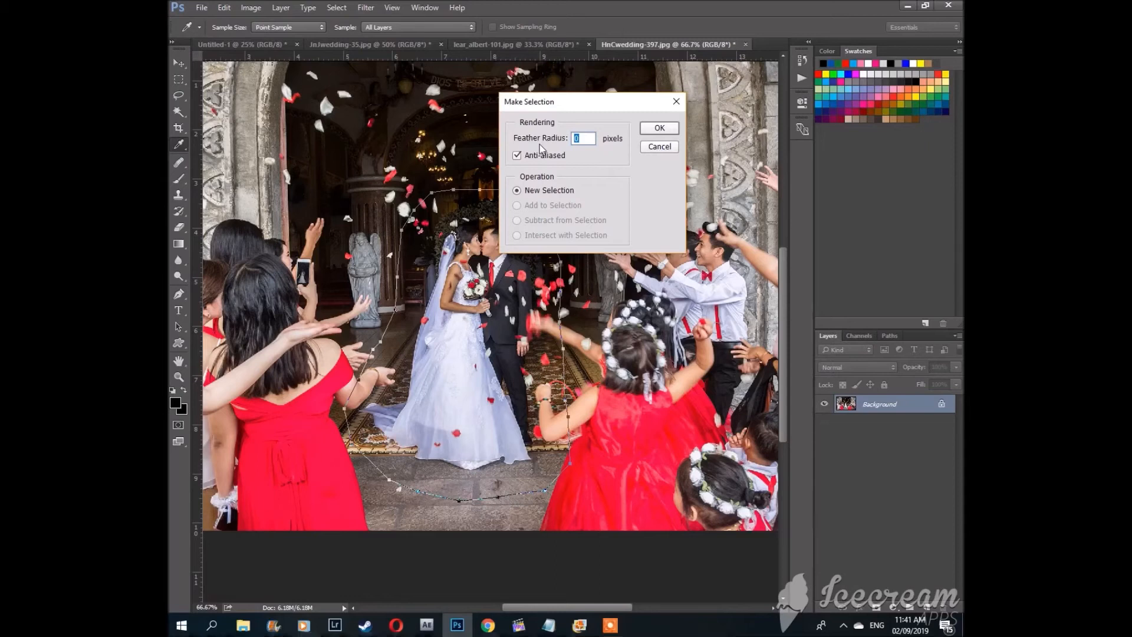
mouse_move(571, 170)
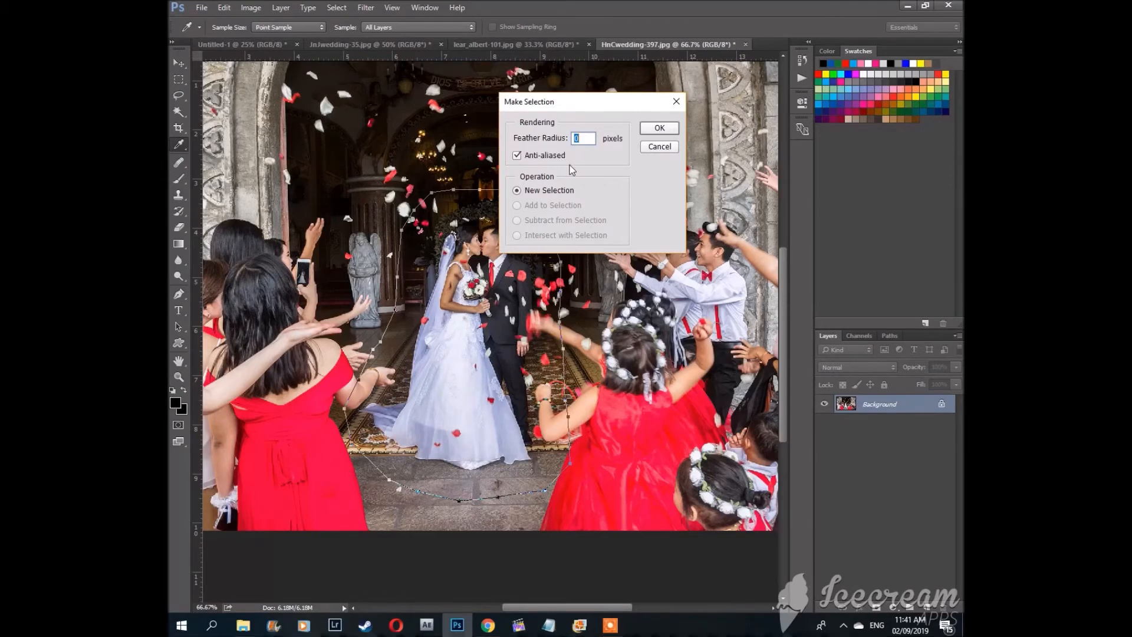
mouse_move(563, 152)
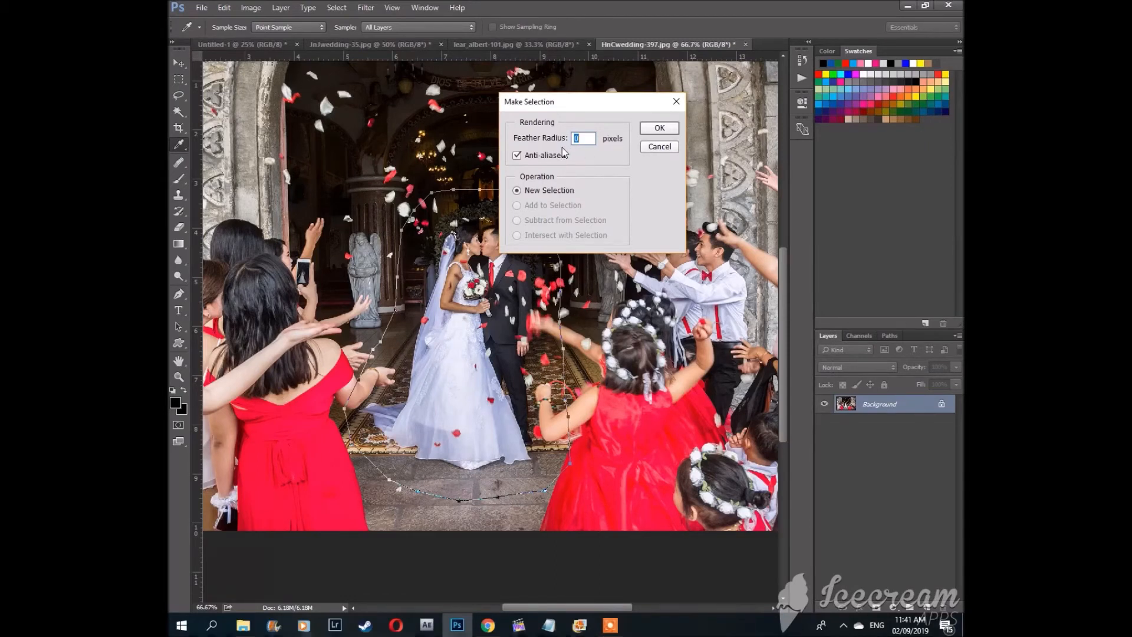
text(2)
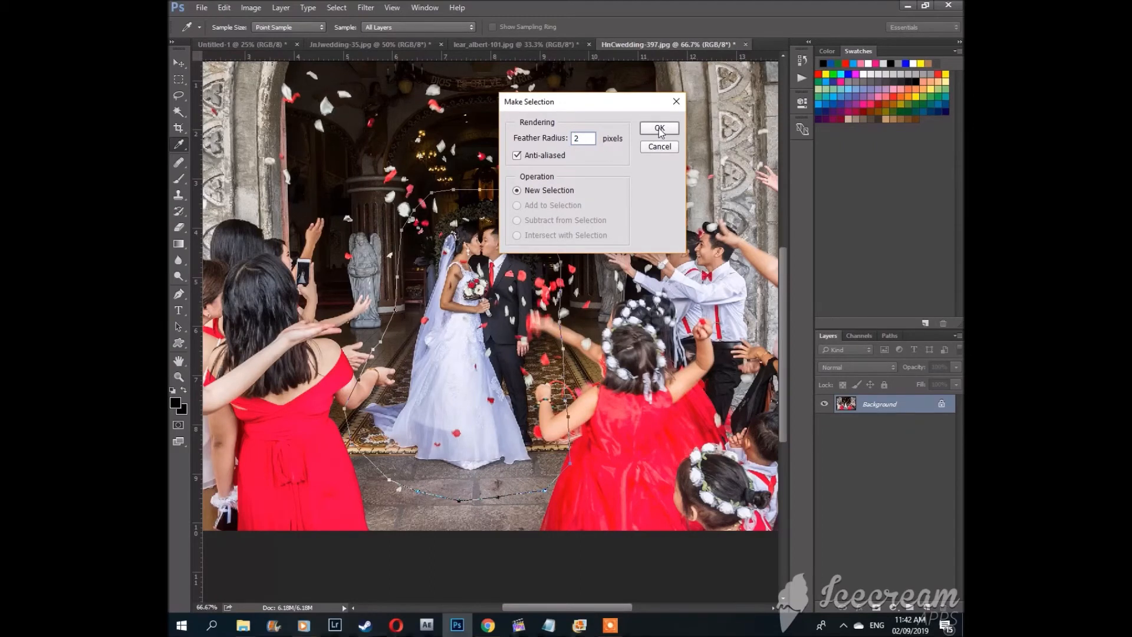
click(658, 129)
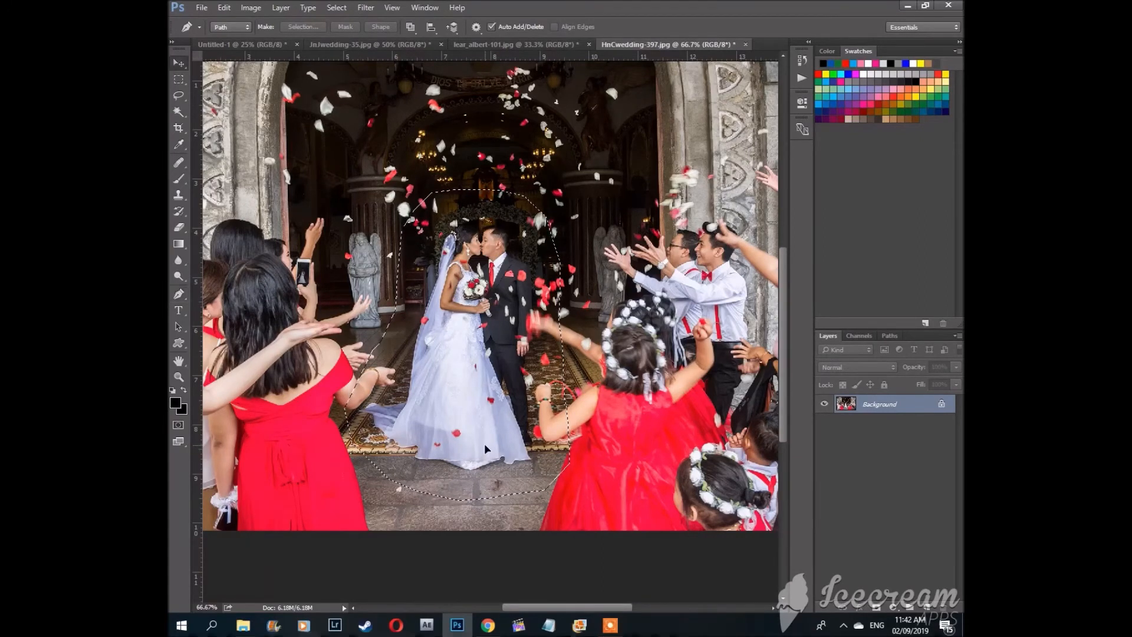
Step: Switch to the Untitled-1 blank white canvas document
click(178, 62)
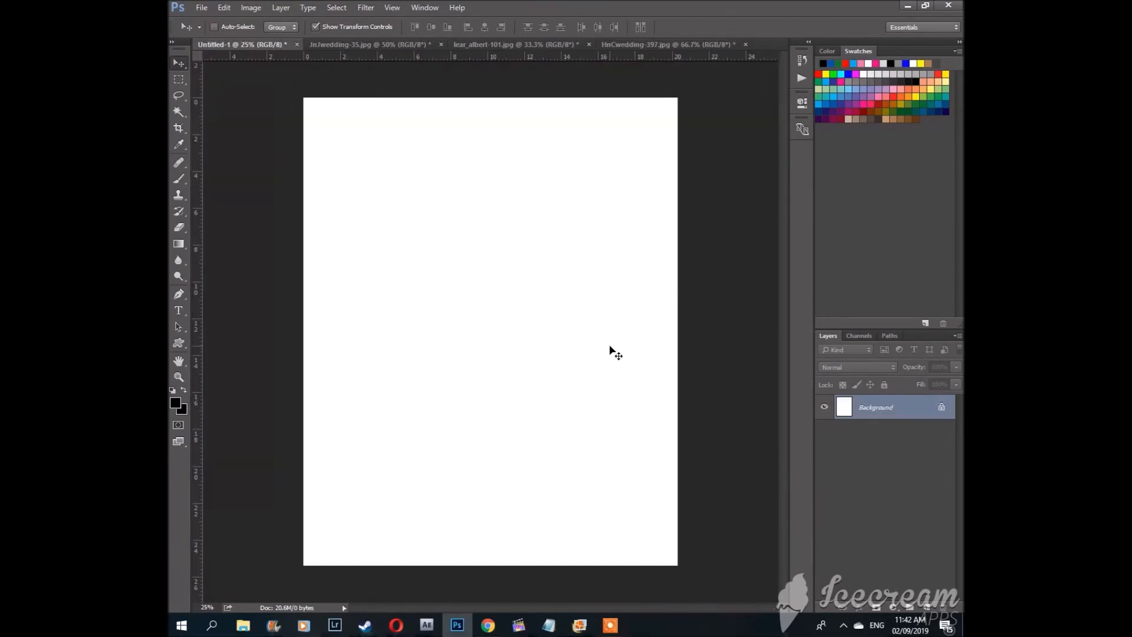
mouse_move(534, 343)
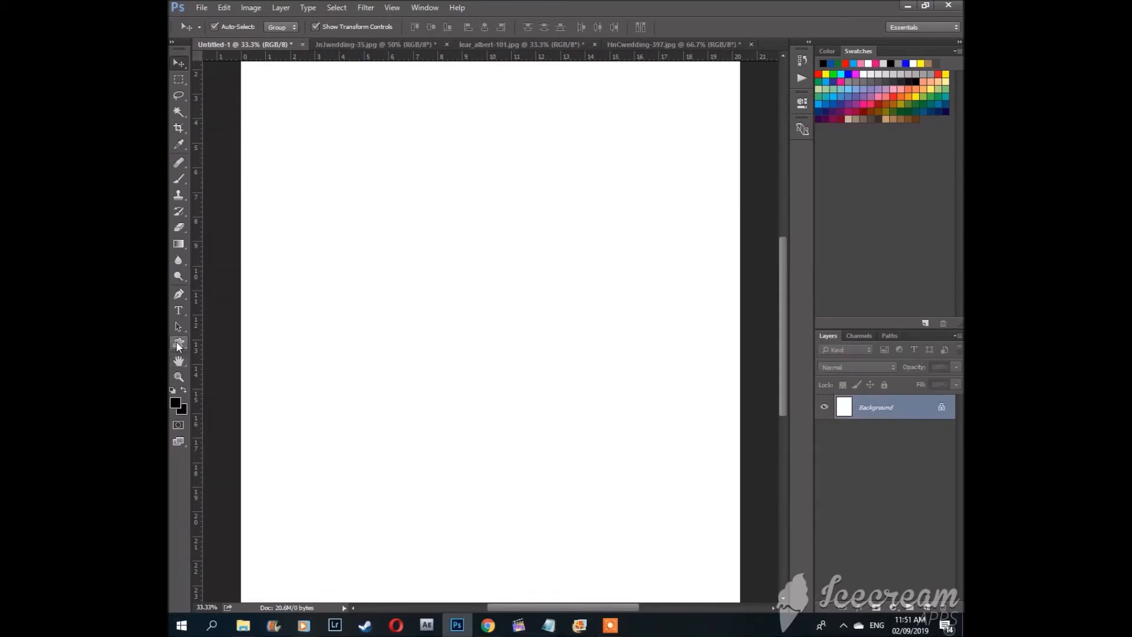
Step: Choose the Custom Shape Tool with the heart shape in filled Shape mode
click(178, 343)
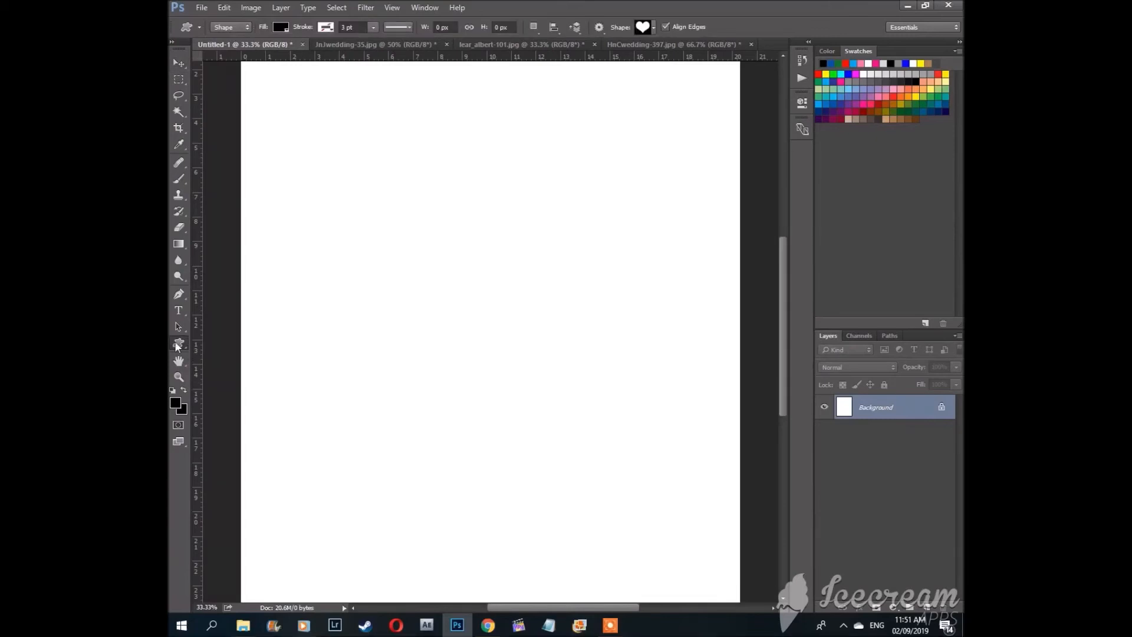
mouse_move(178, 343)
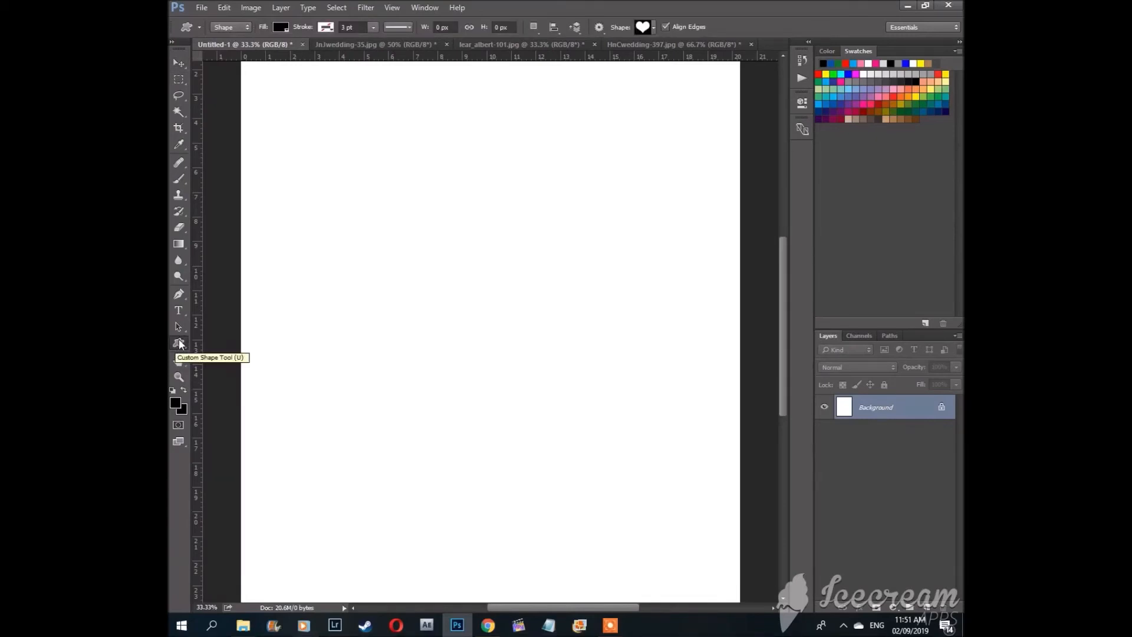
mouse_move(180, 343)
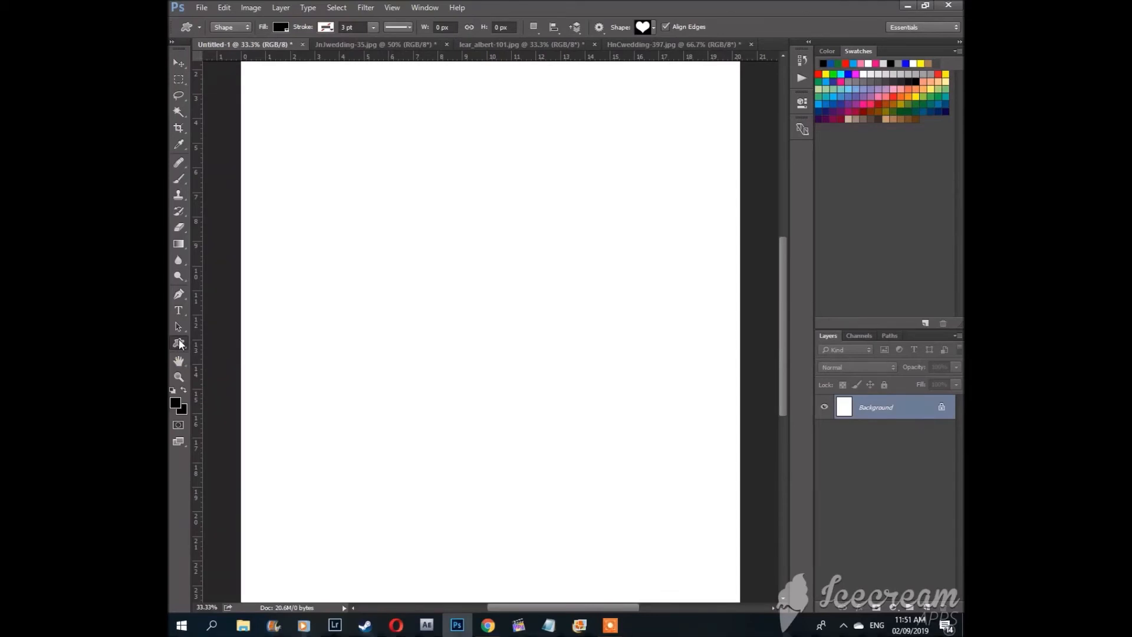
click(649, 28)
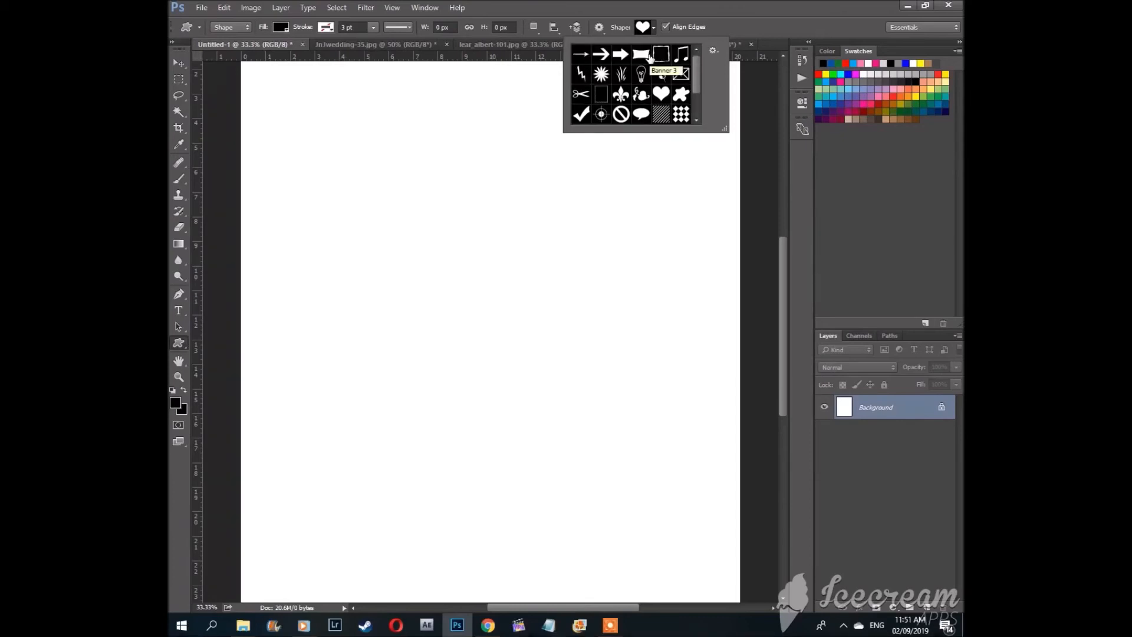
mouse_move(660, 92)
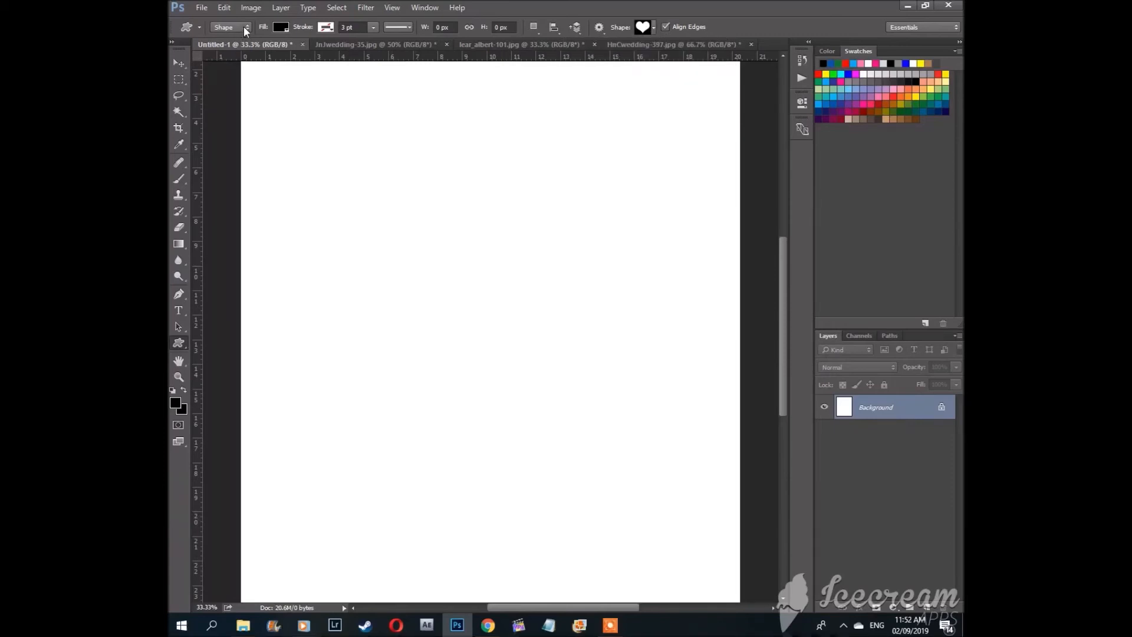
click(247, 27)
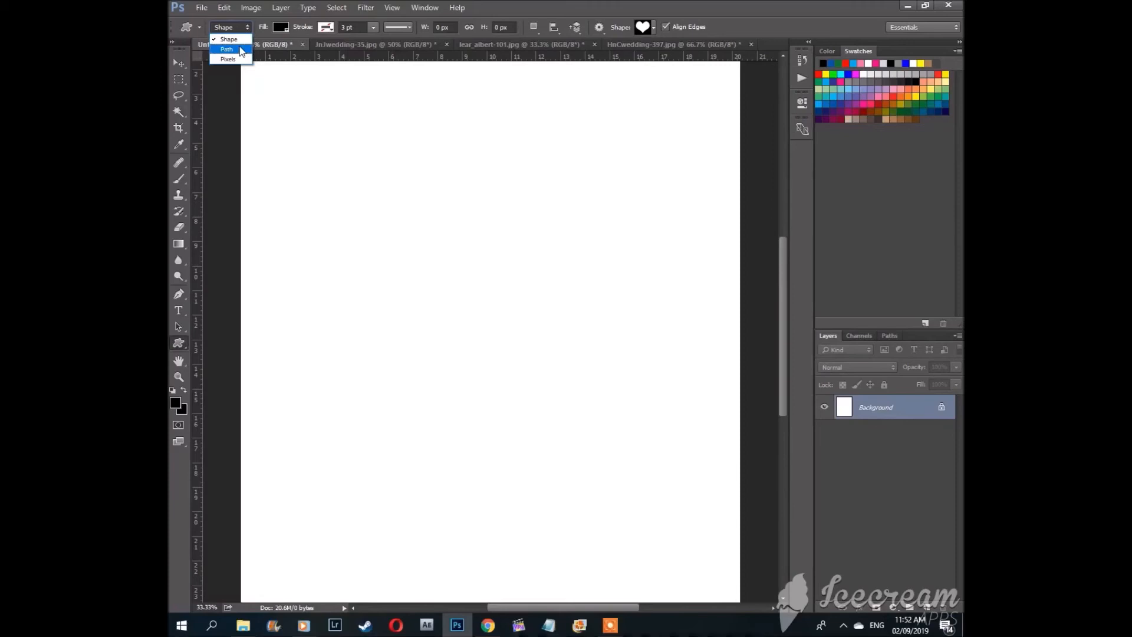
mouse_move(238, 55)
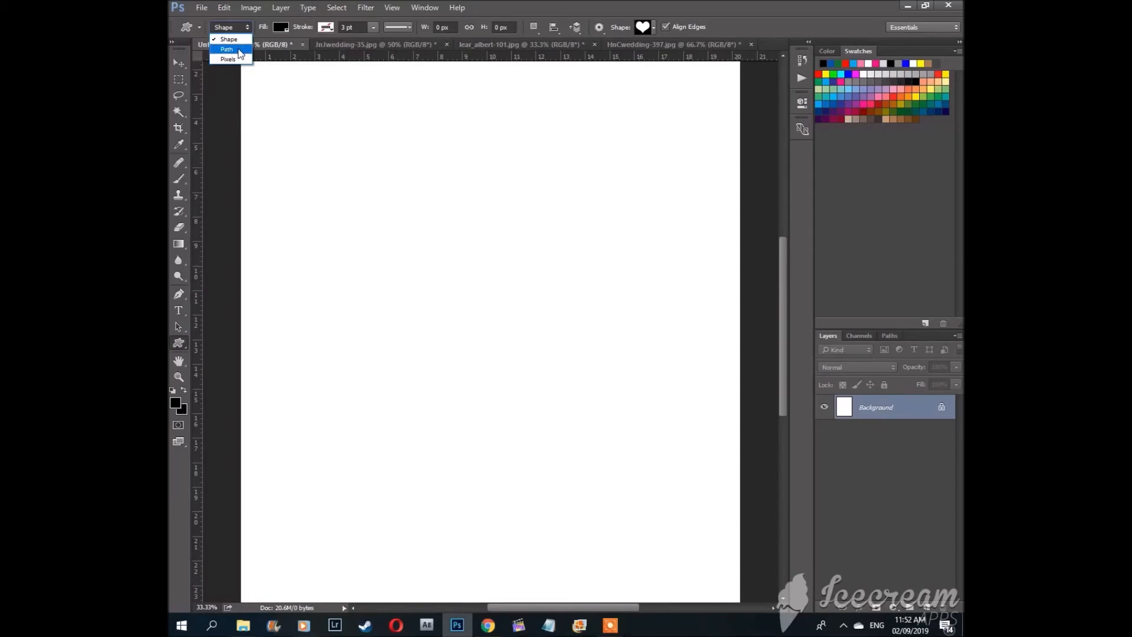
mouse_move(229, 39)
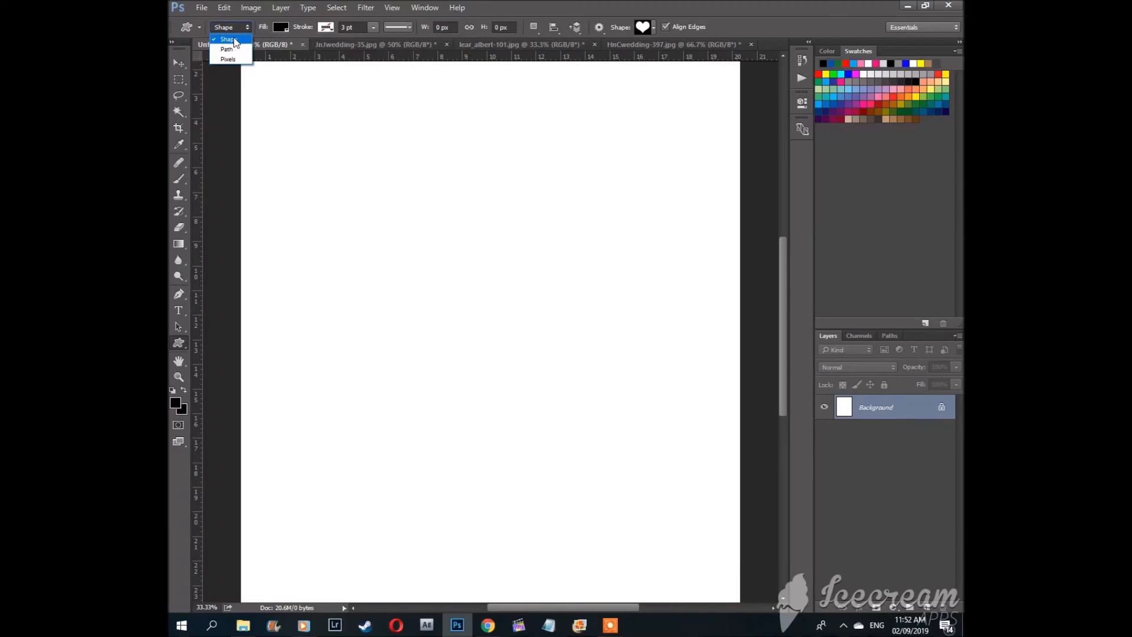
click(225, 37)
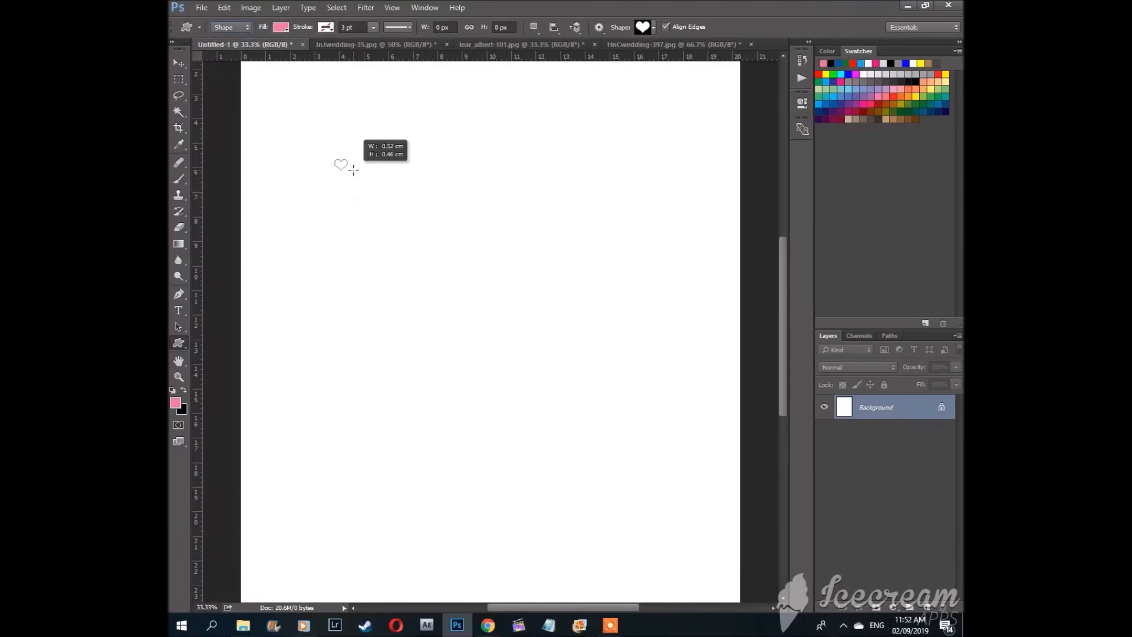
Step: Drag out a pink heart in the canvas's upper-left area
drag(336, 160, 422, 221)
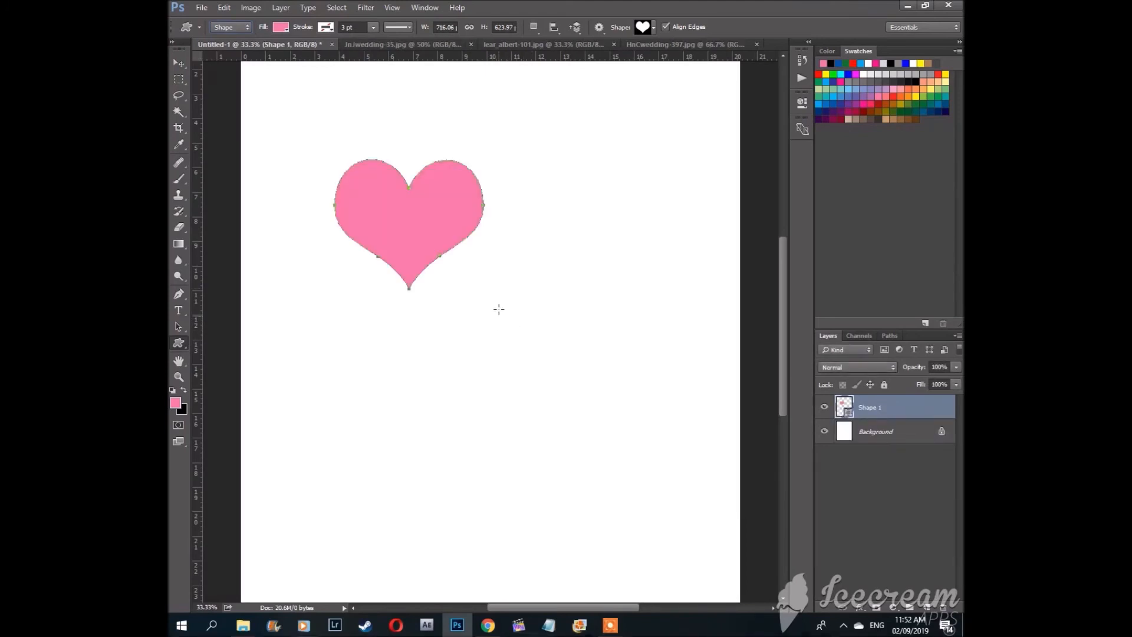
mouse_move(496, 173)
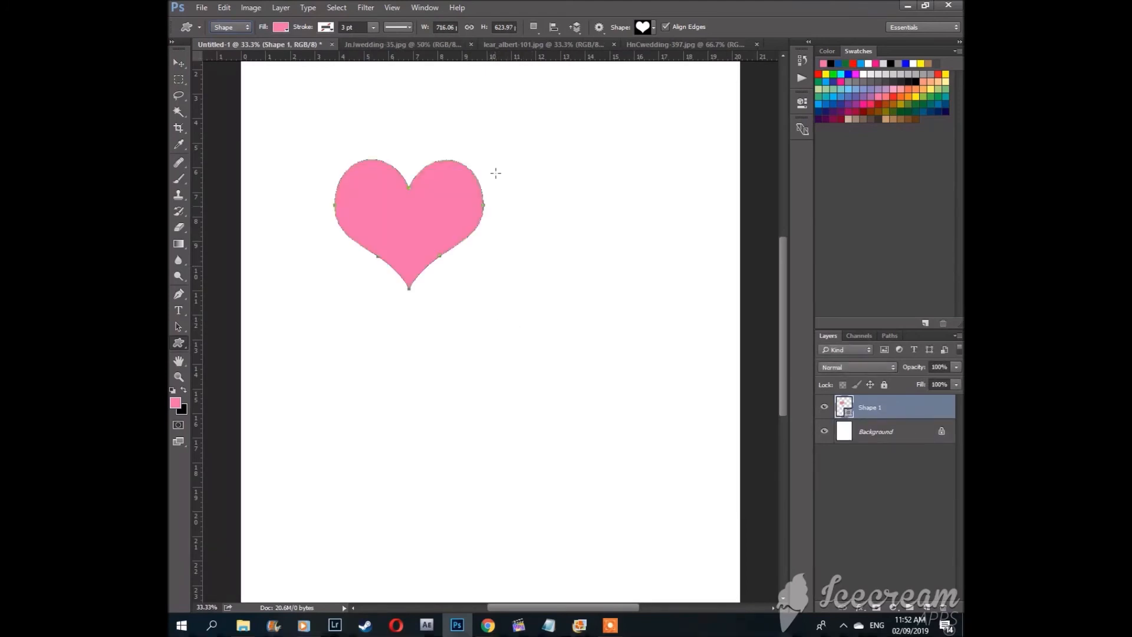
mouse_move(462, 193)
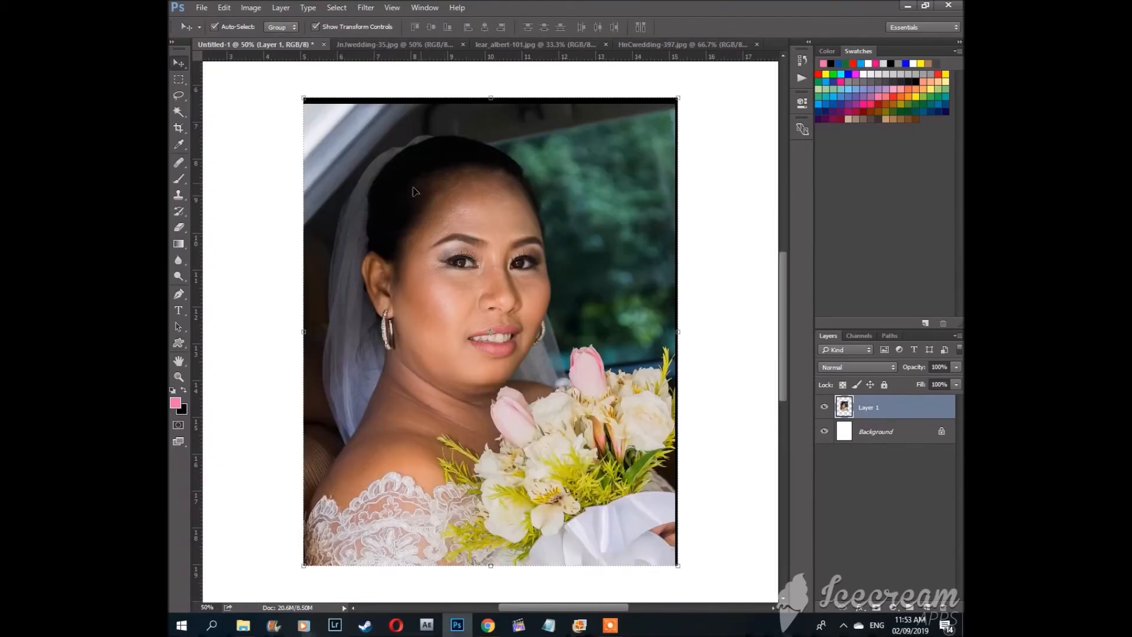
mouse_move(307, 177)
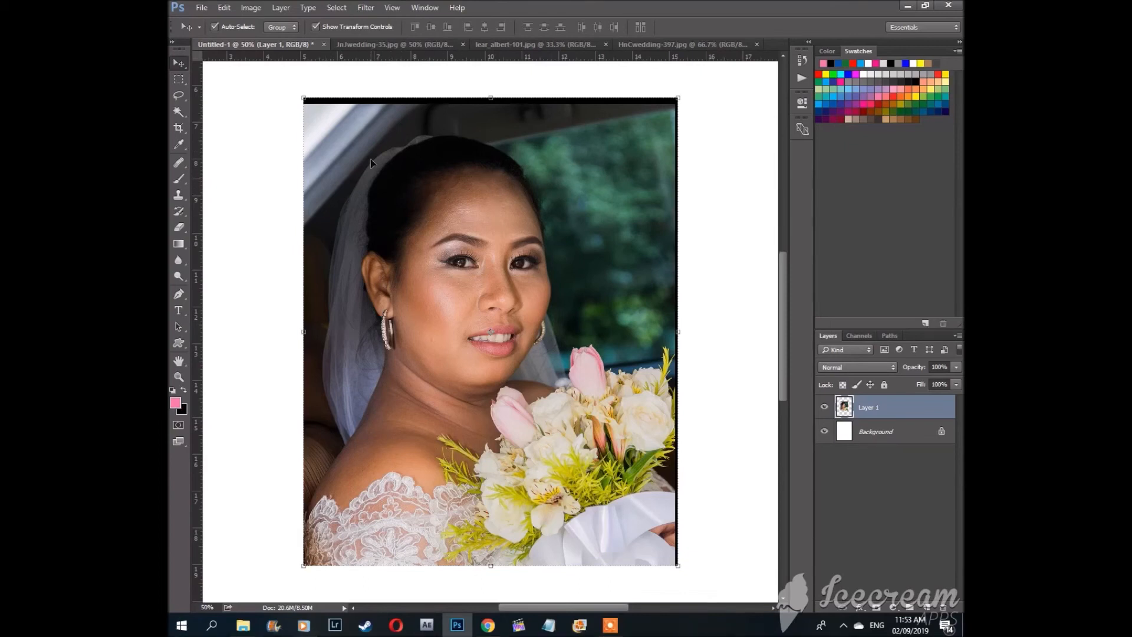
mouse_move(382, 153)
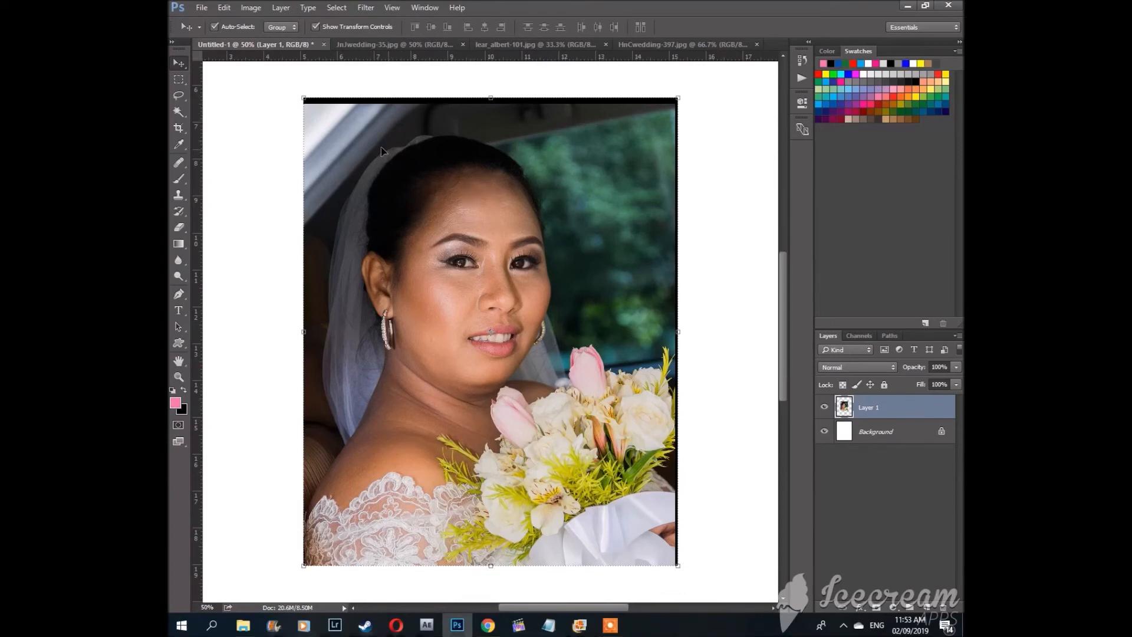
Step: Draw a heart-shaped path over the bride's face on her portrait layer
click(178, 293)
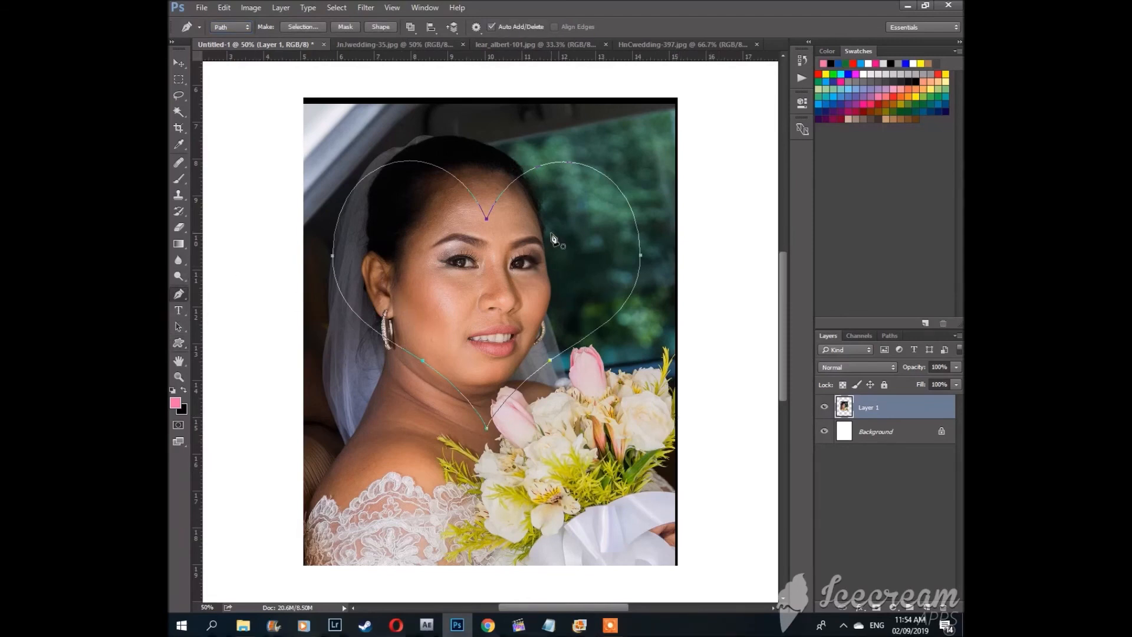
Step: Make a selection from the heart path around the bride's face
right_click(556, 239)
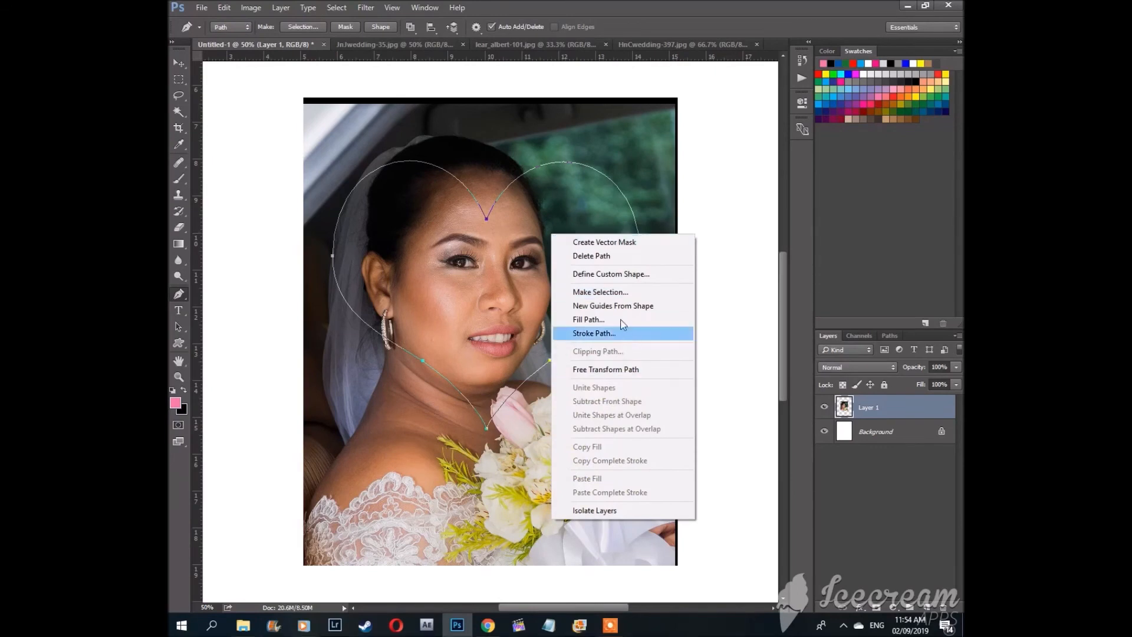
click(600, 292)
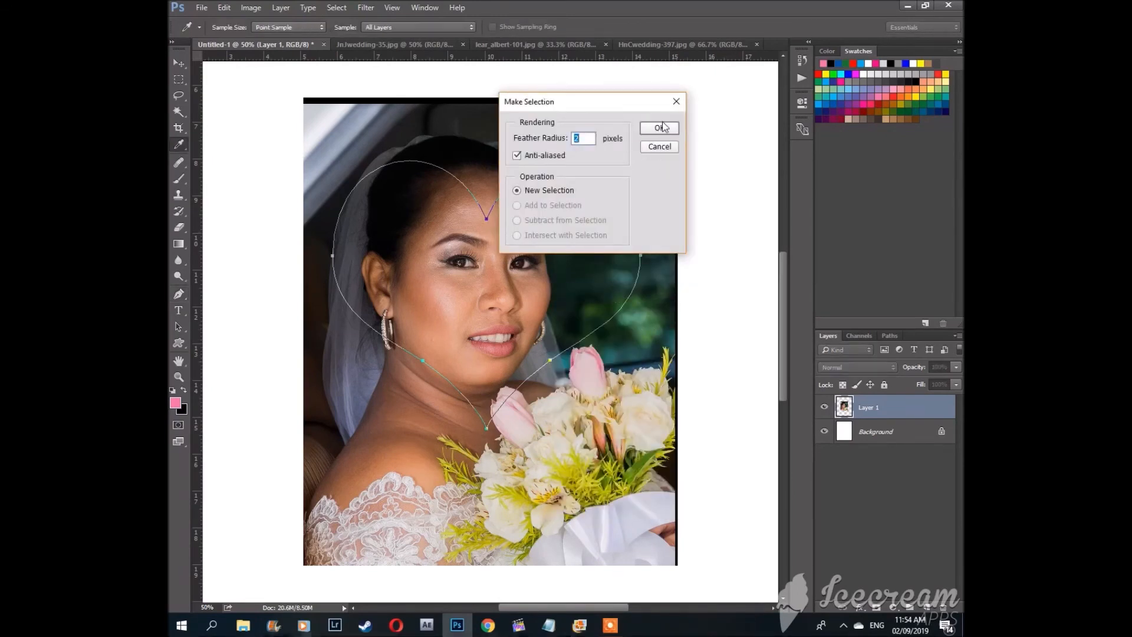
click(657, 127)
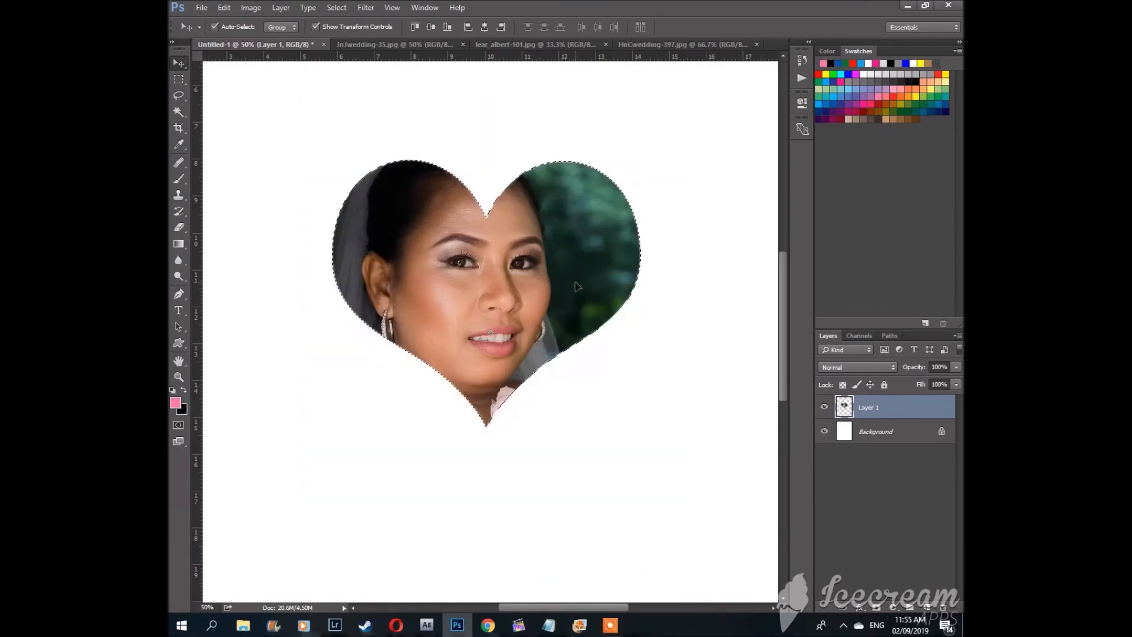
mouse_move(555, 311)
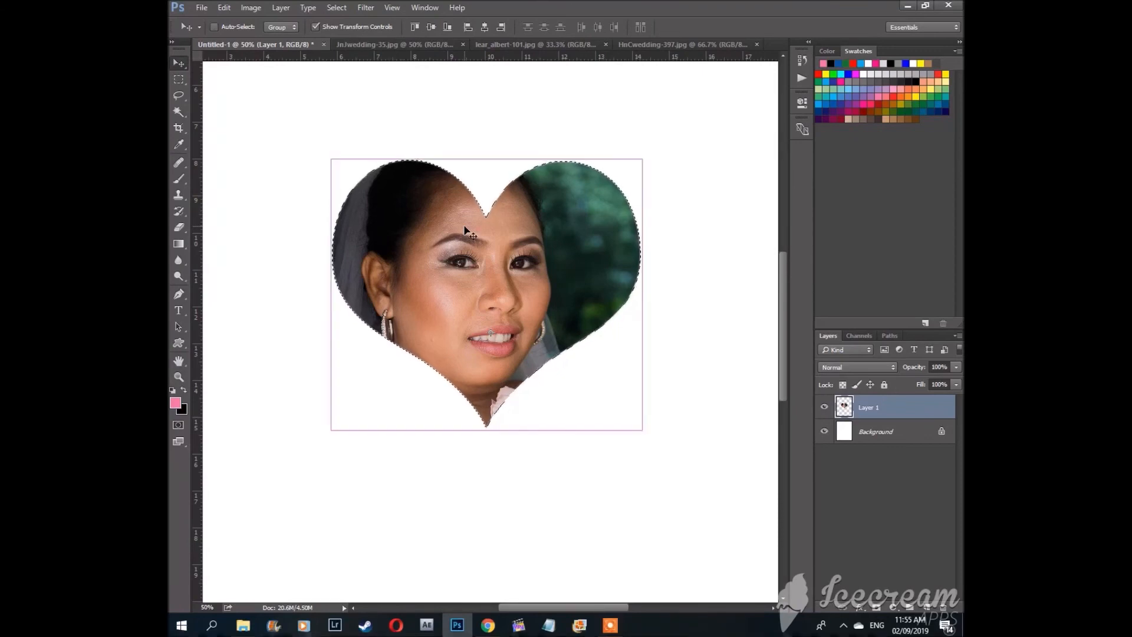
mouse_move(503, 233)
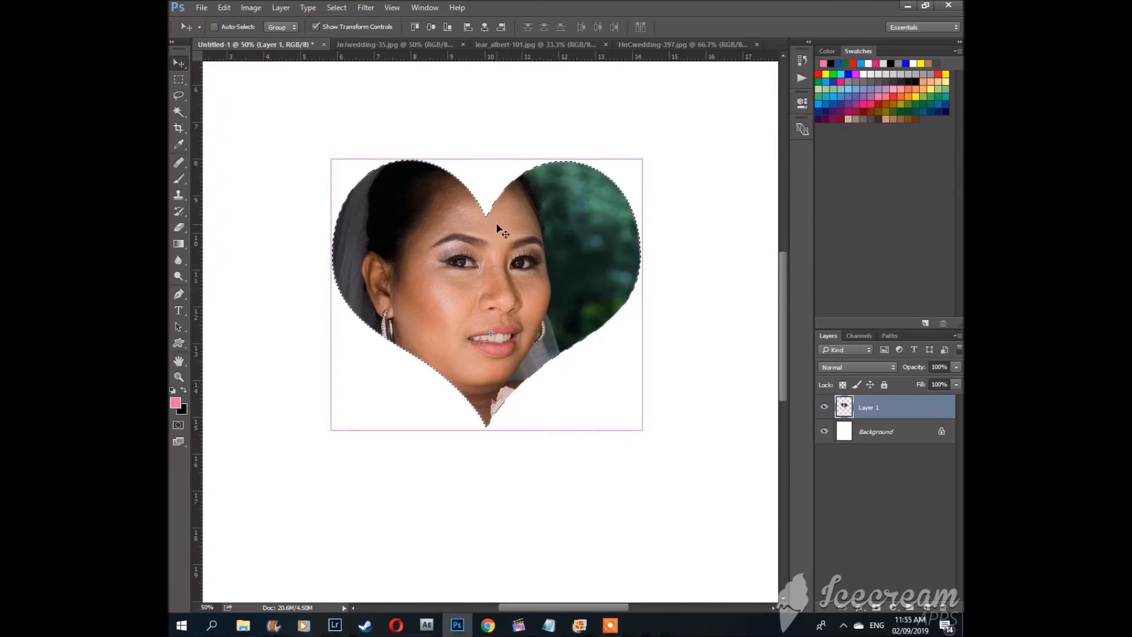